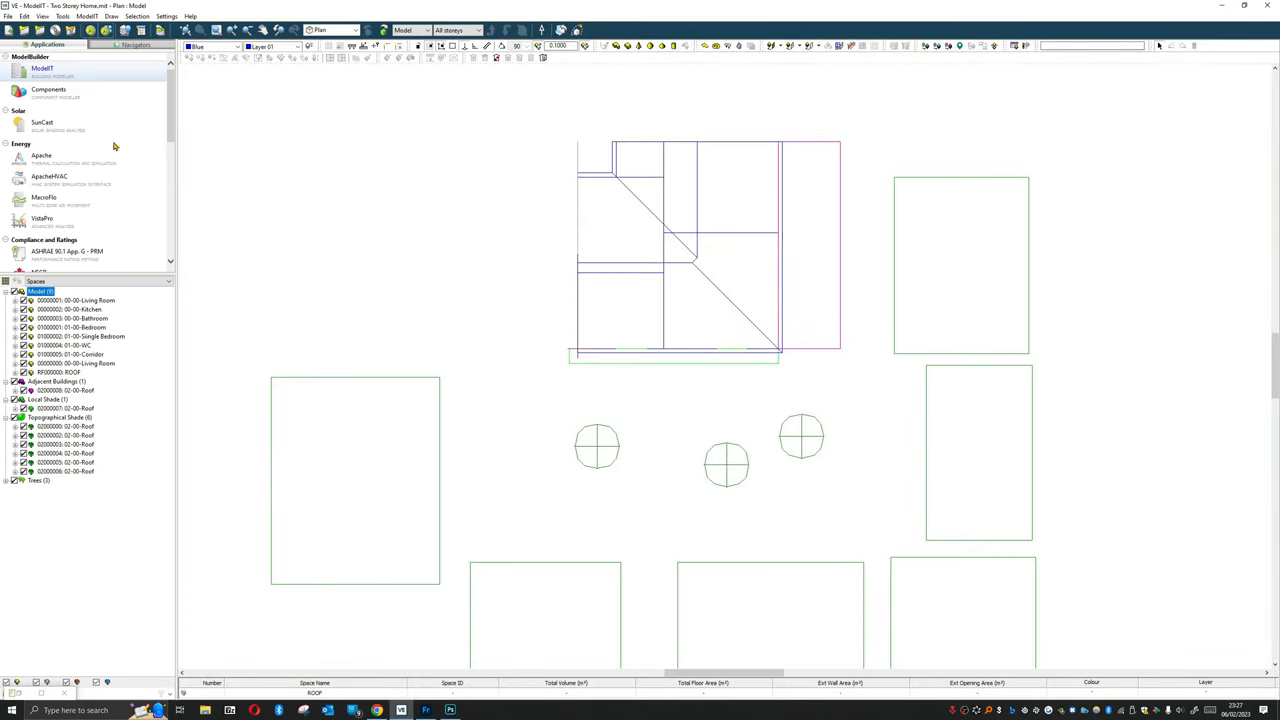
Switch to SunCast on the two-storey home and show its Analysis settings.
left_click(42, 122)
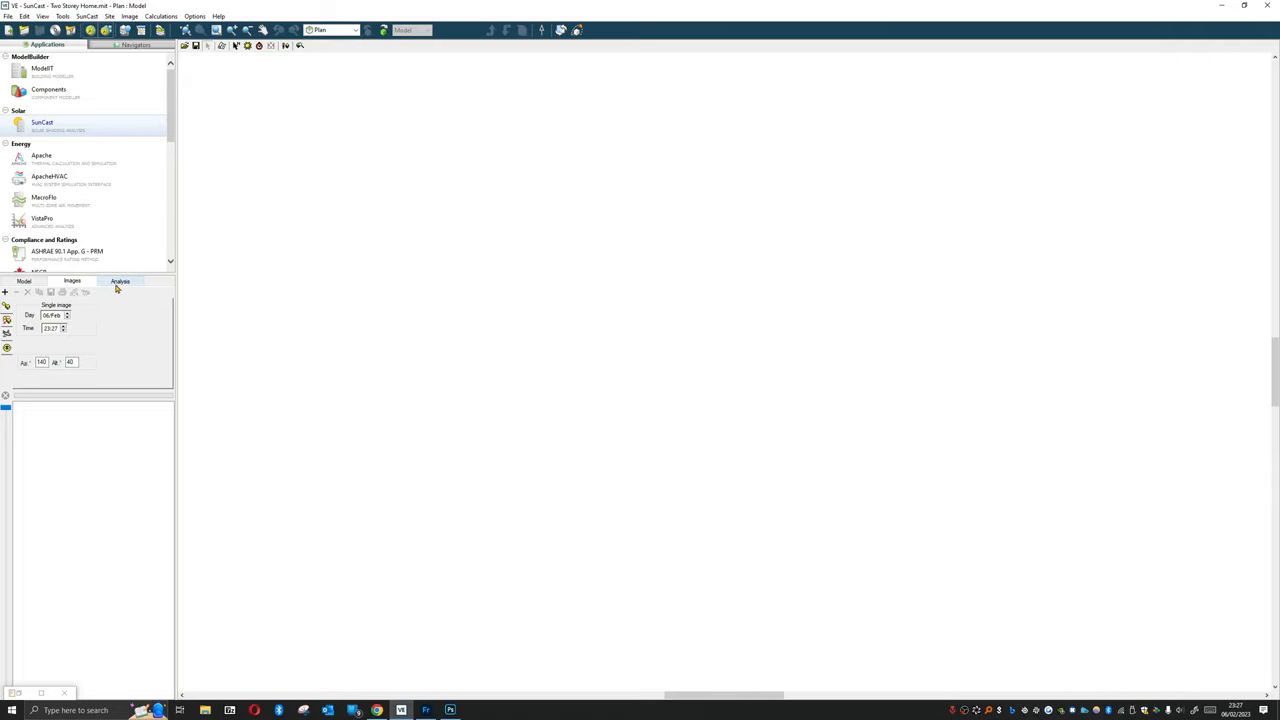
left_click(120, 281)
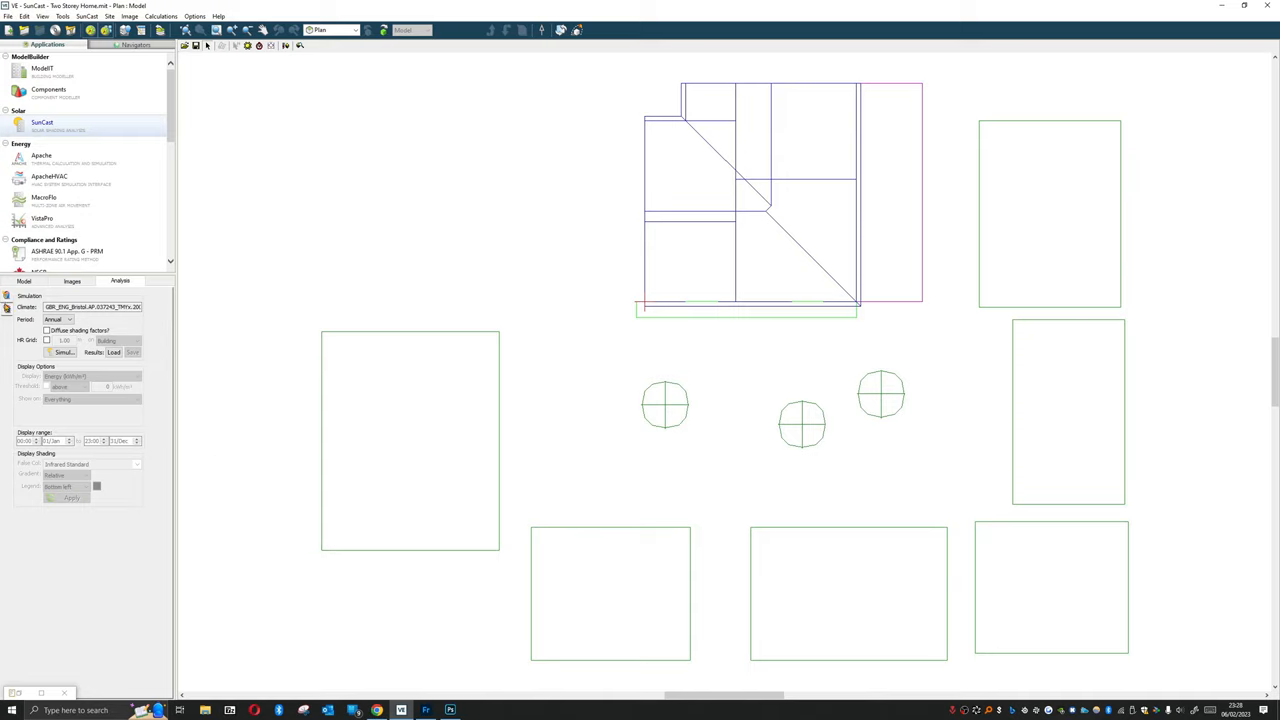
mouse_move(6, 311)
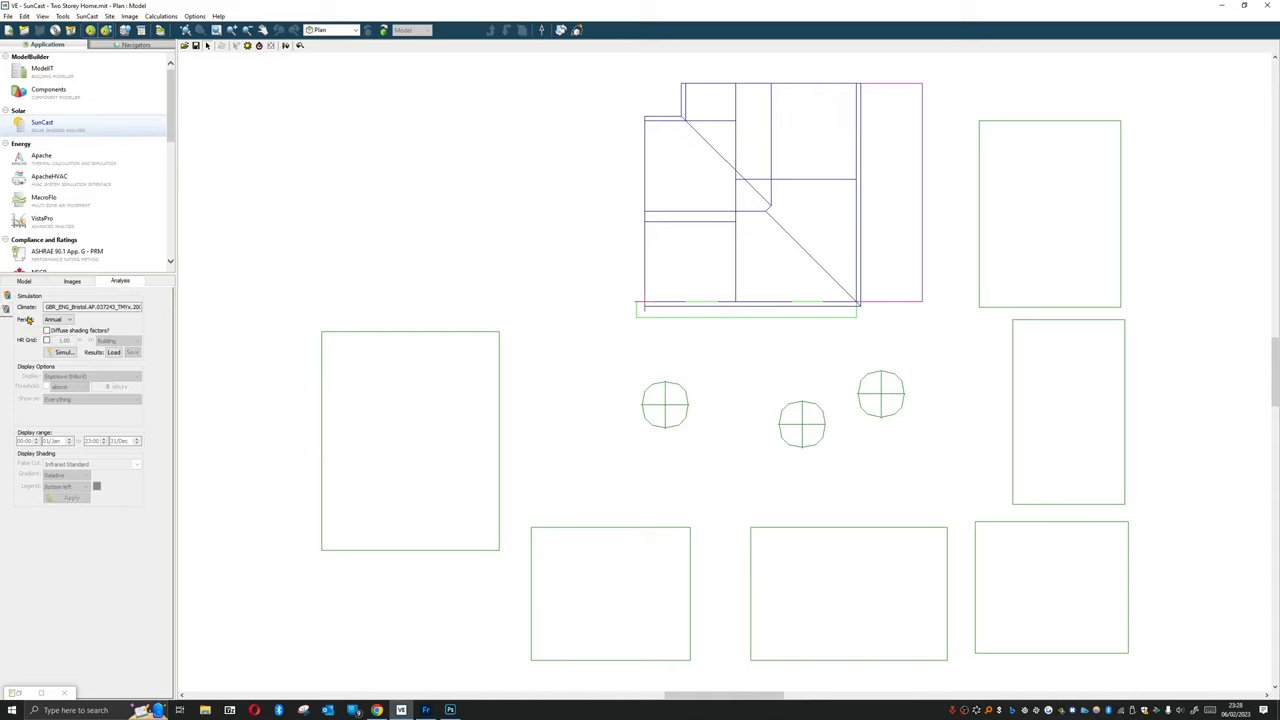
Review the analysis period options and keep the period set to Annual.
left_click(88, 376)
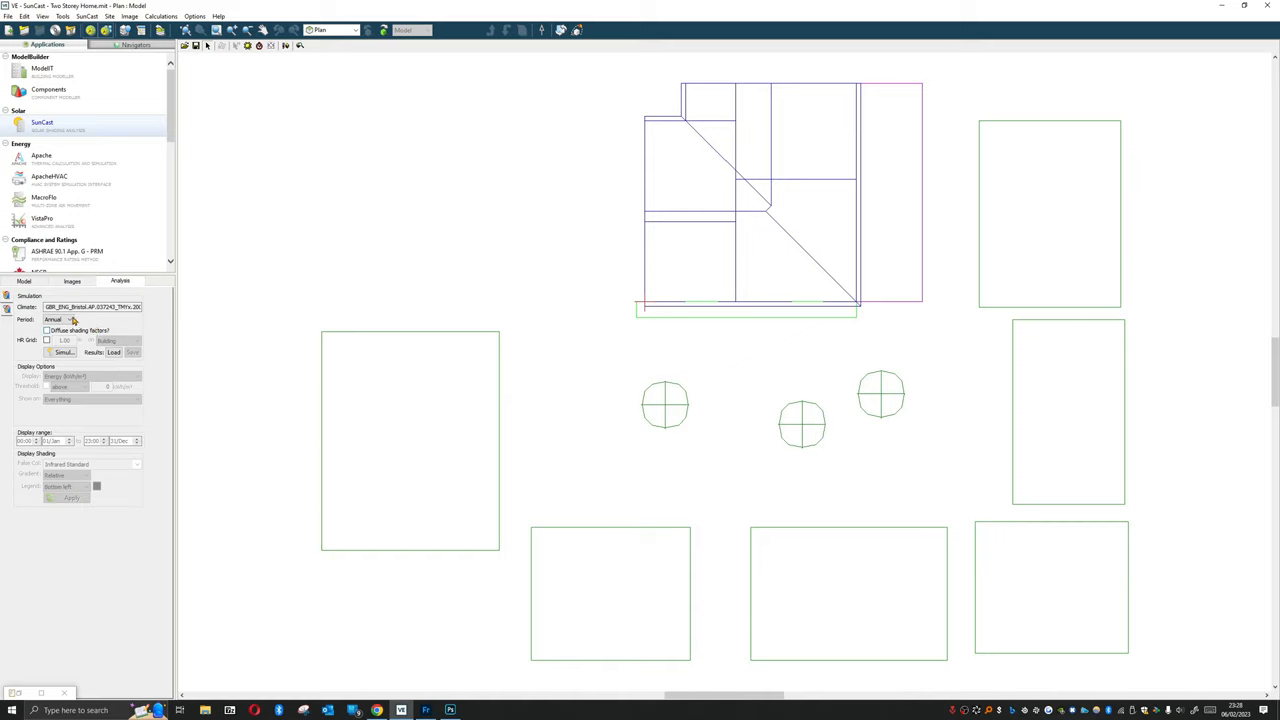
left_click(69, 319)
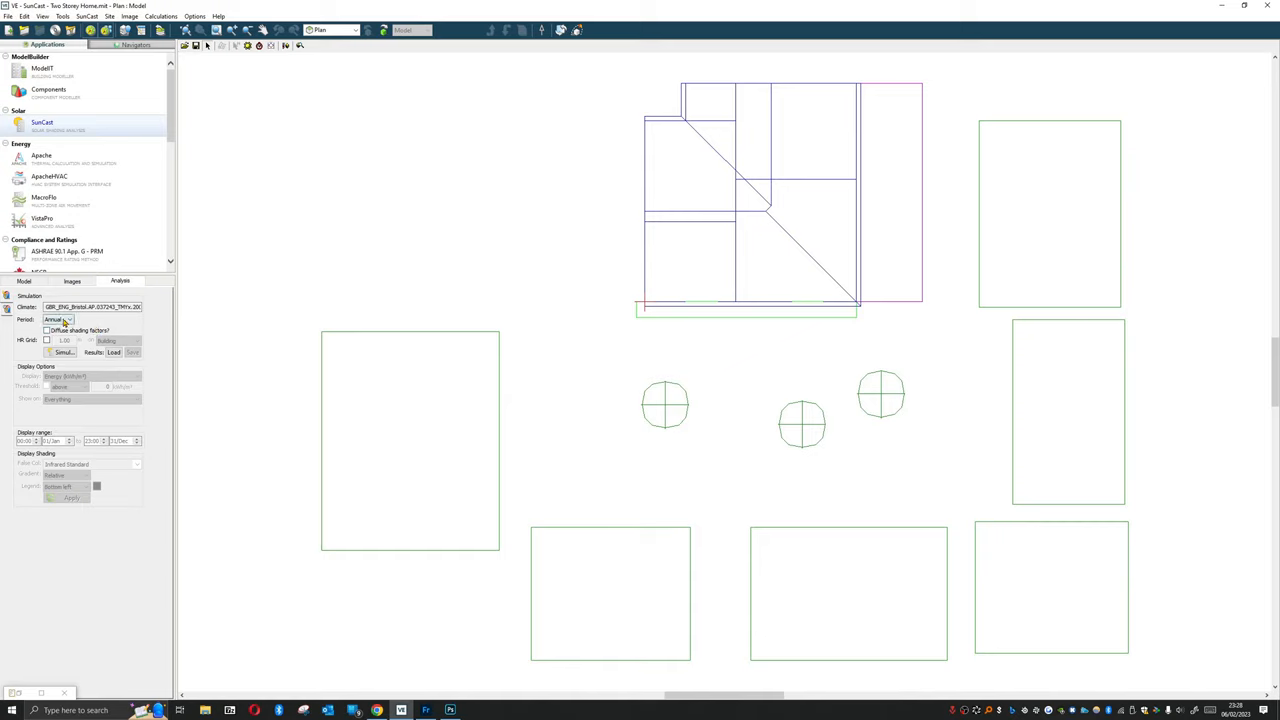
left_click(68, 319)
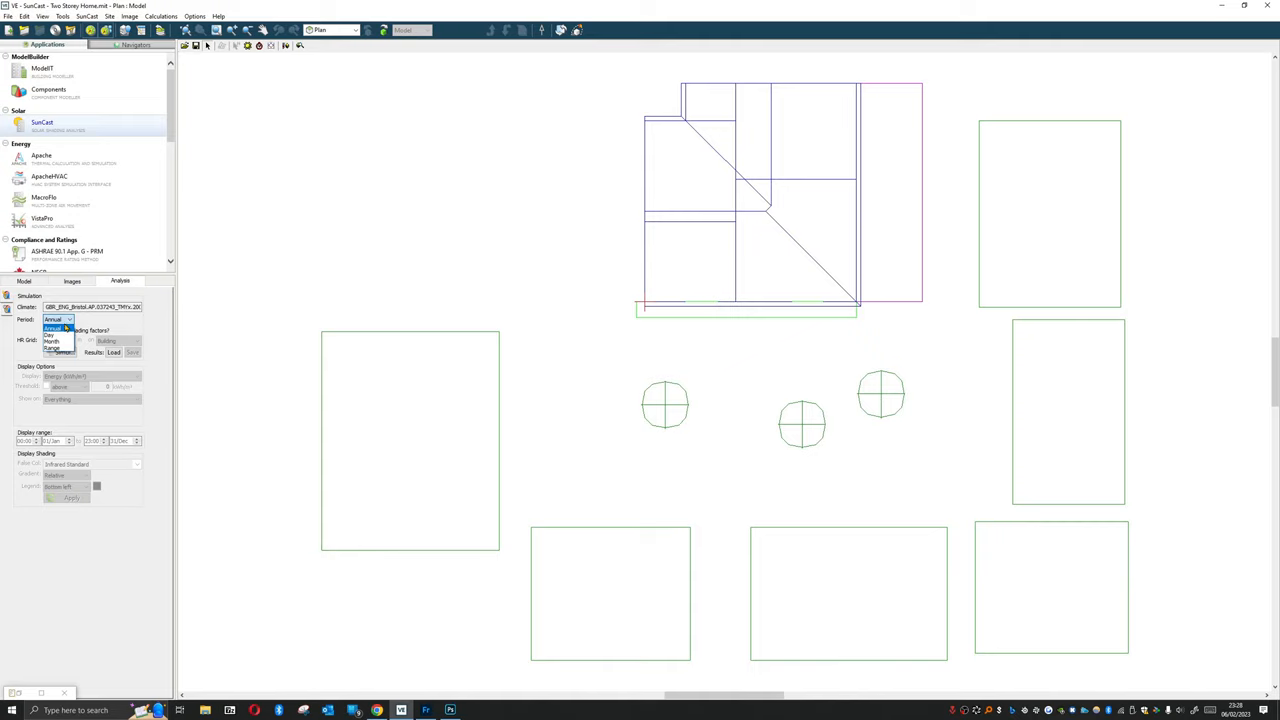
left_click(54, 320)
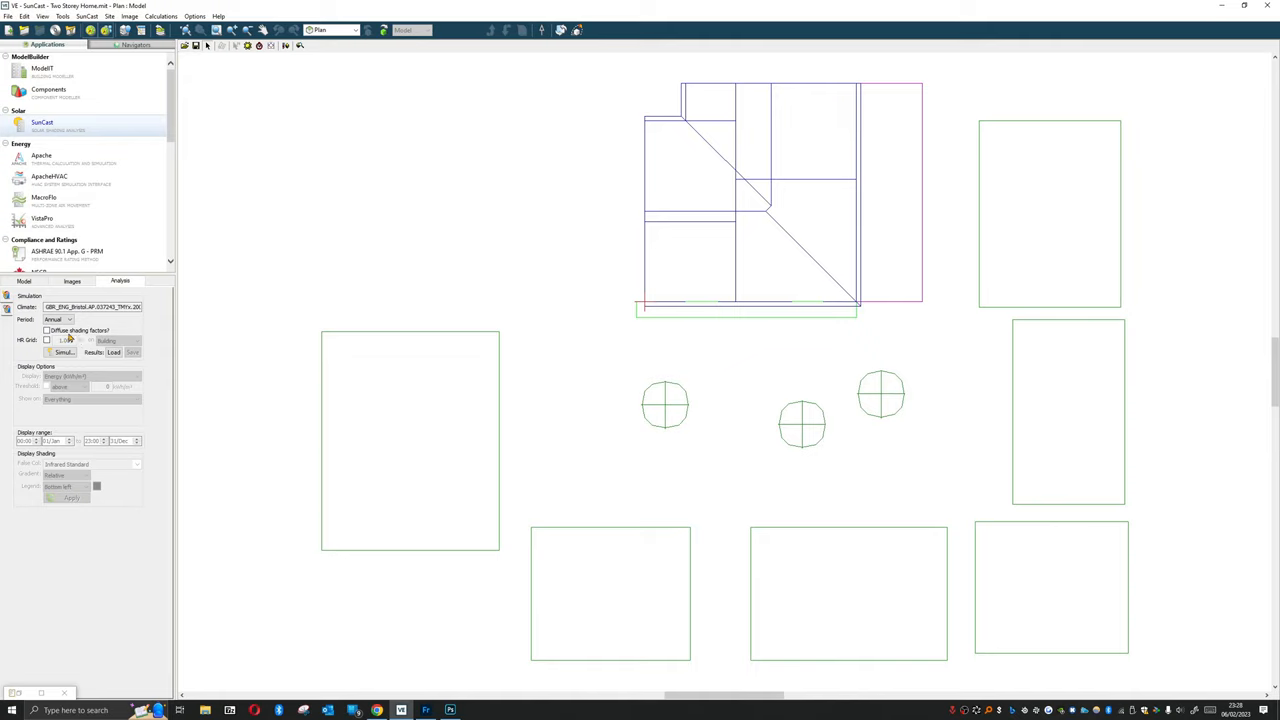
mouse_move(88, 336)
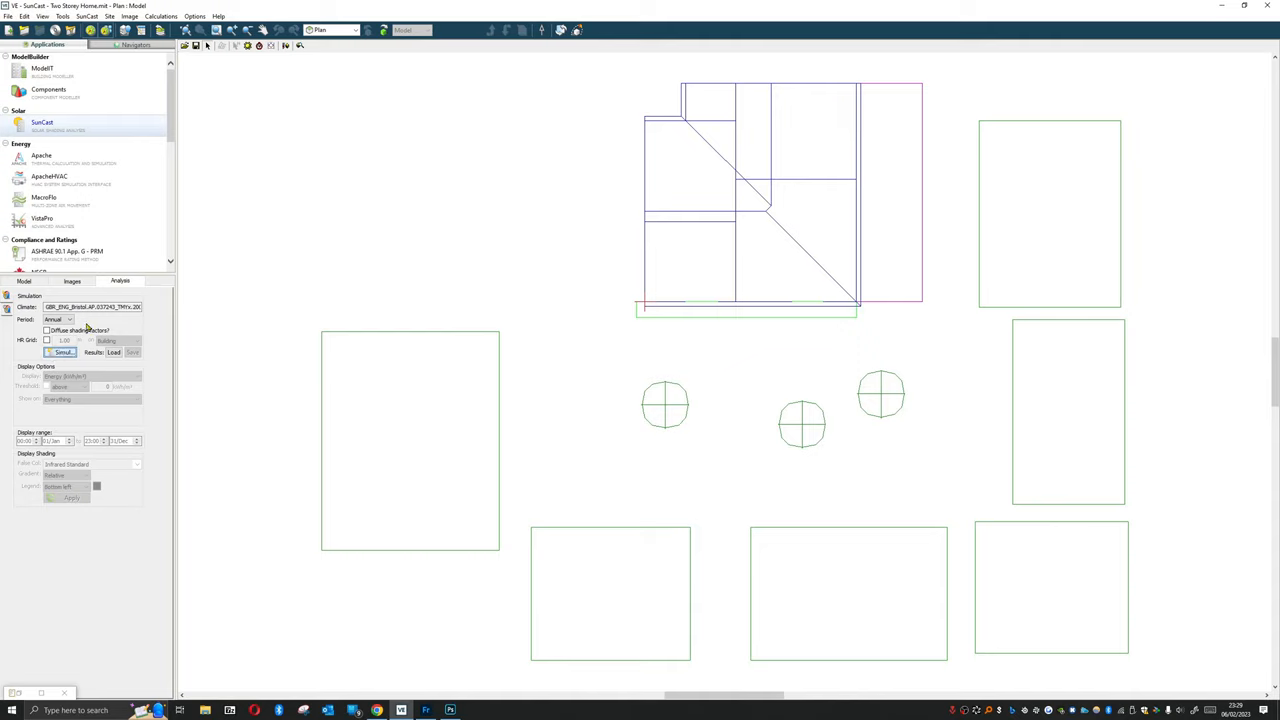
mouse_move(163, 388)
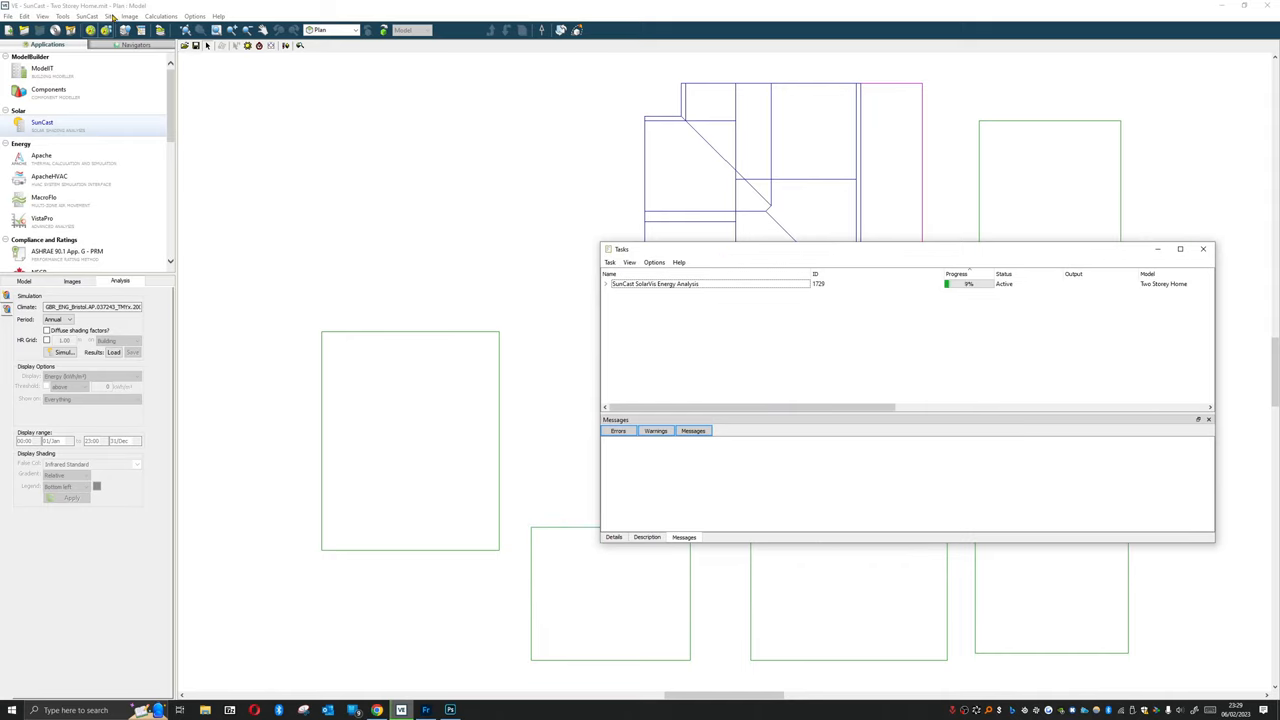
Review the Simulation preferences and close them unchanged while the analysis runs.
left_click(62, 16)
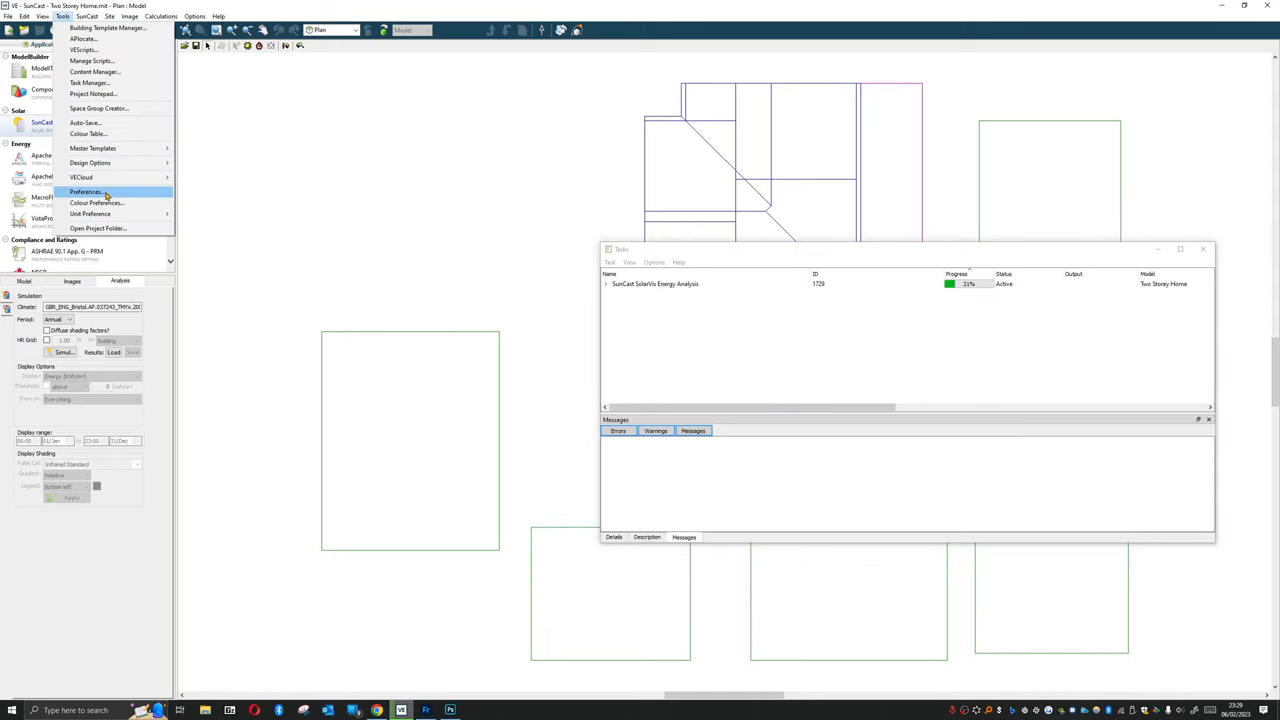
left_click(86, 191)
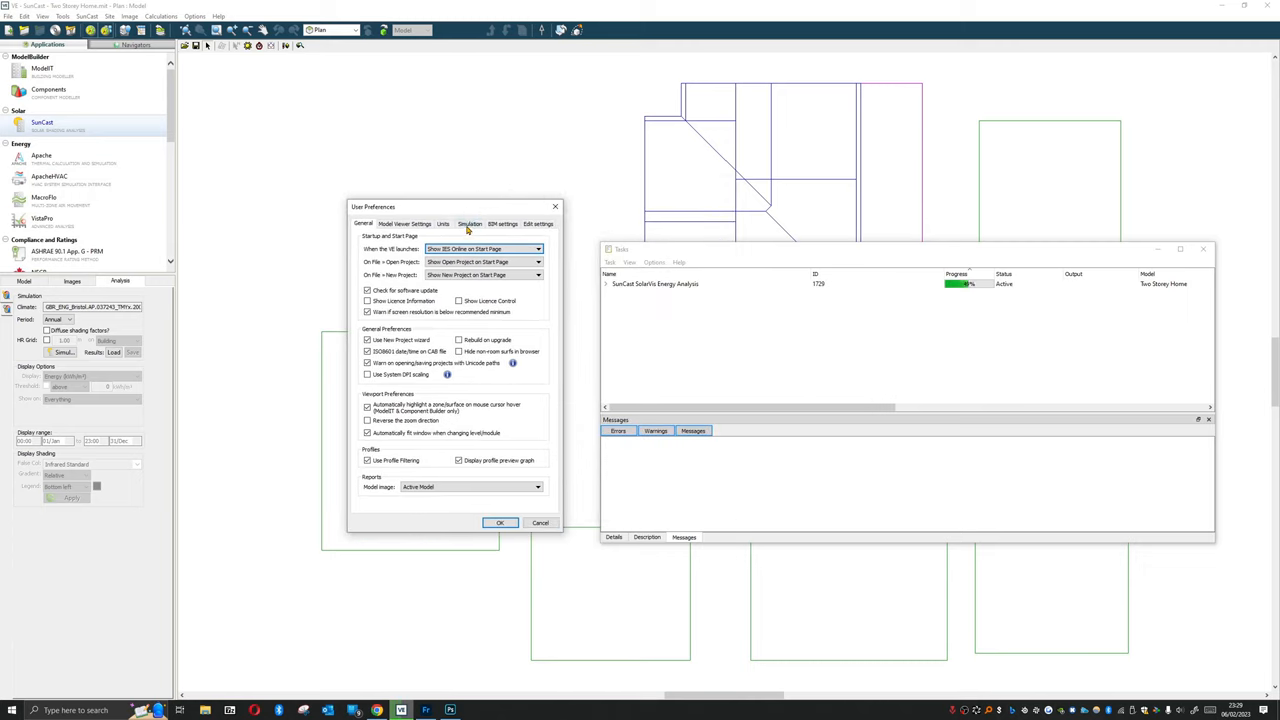
left_click(470, 223)
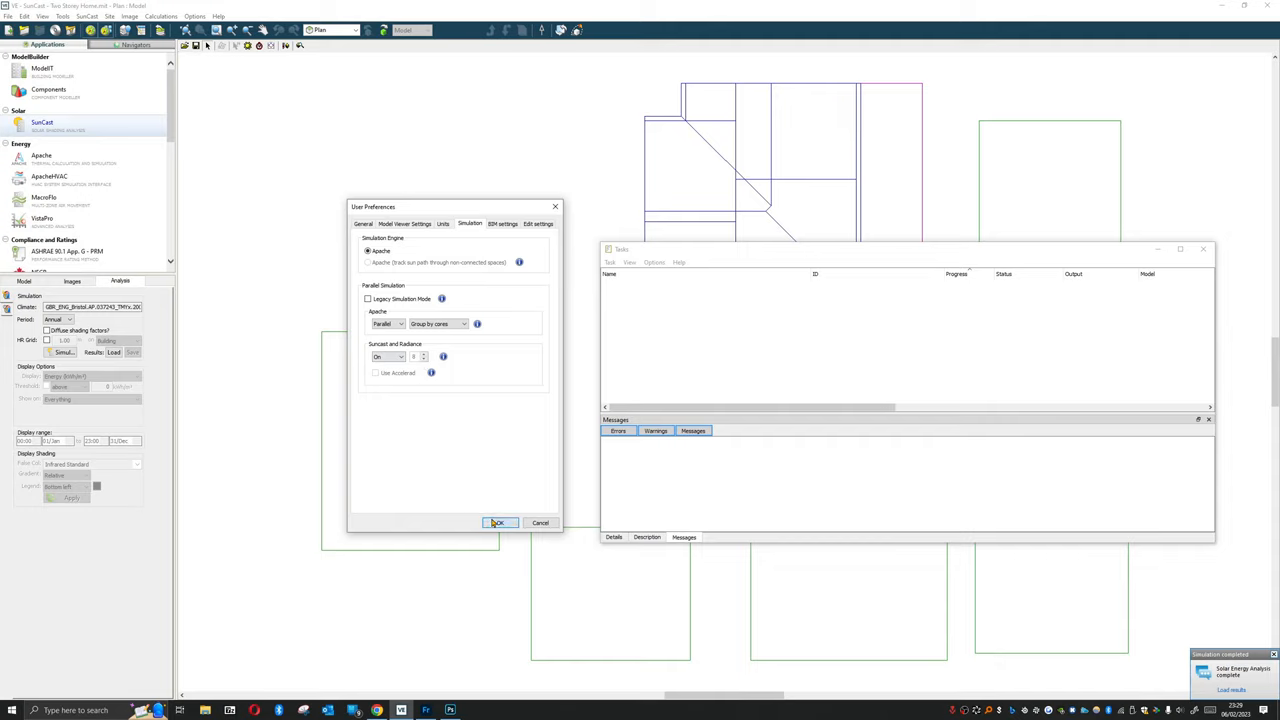
left_click(499, 522)
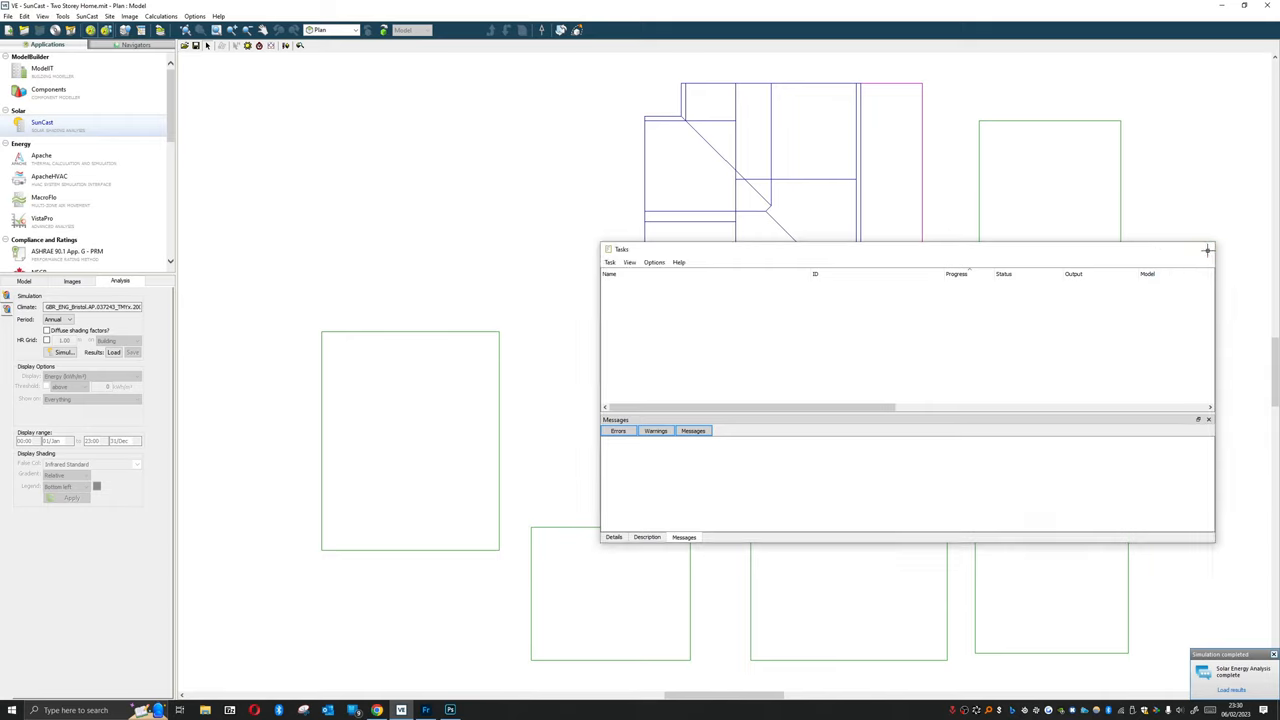
Close the task window and load results with the Sohlis Two Storey Home .aps Apache file.
left_click(1207, 250)
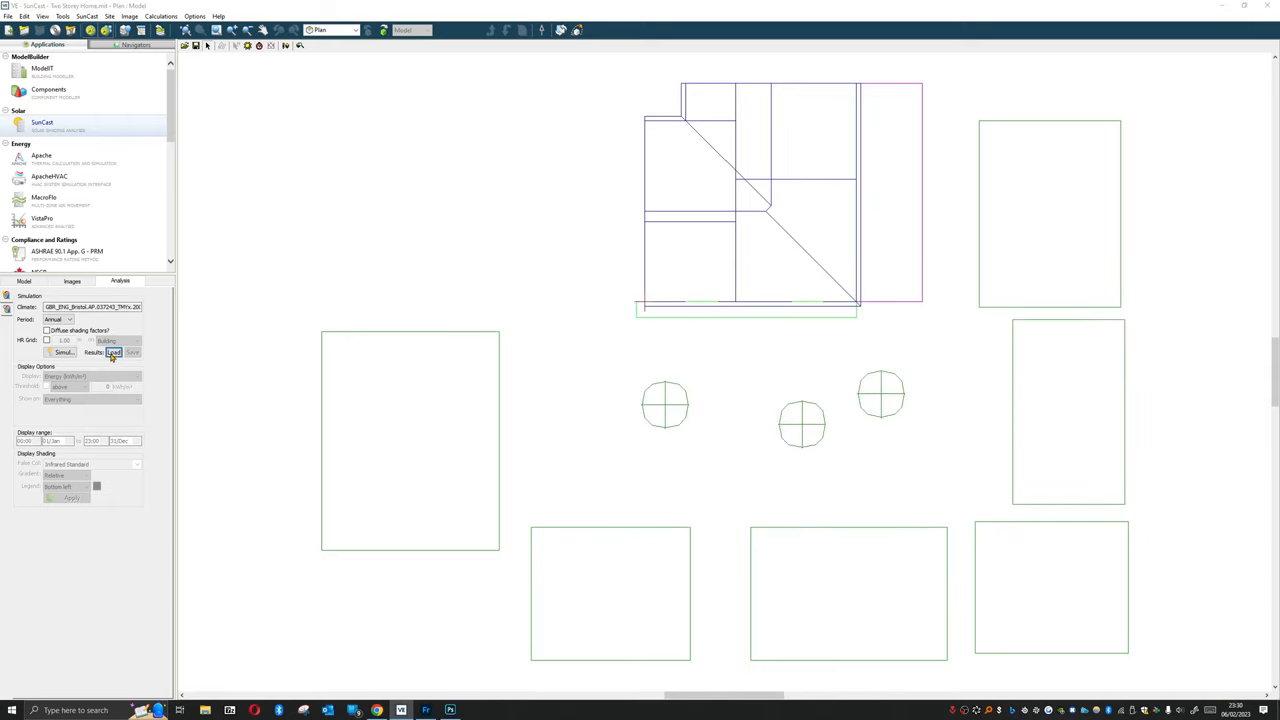
left_click(113, 352)
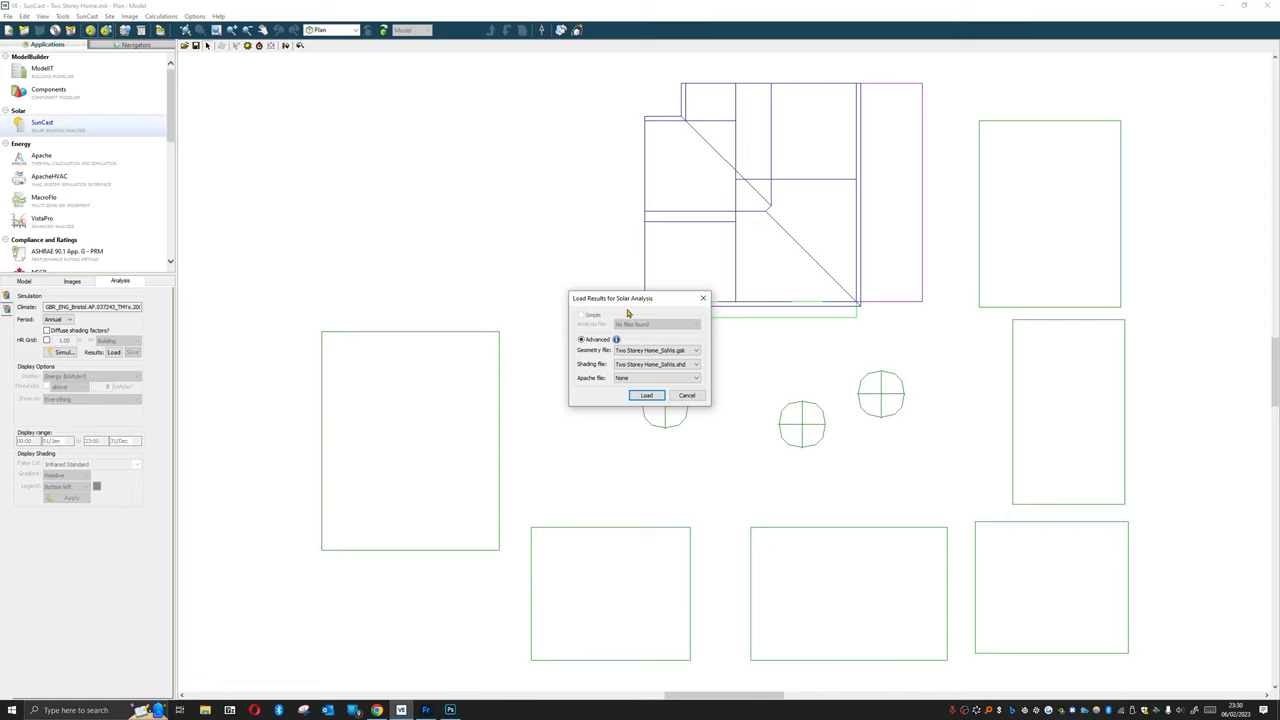
left_click(696, 378)
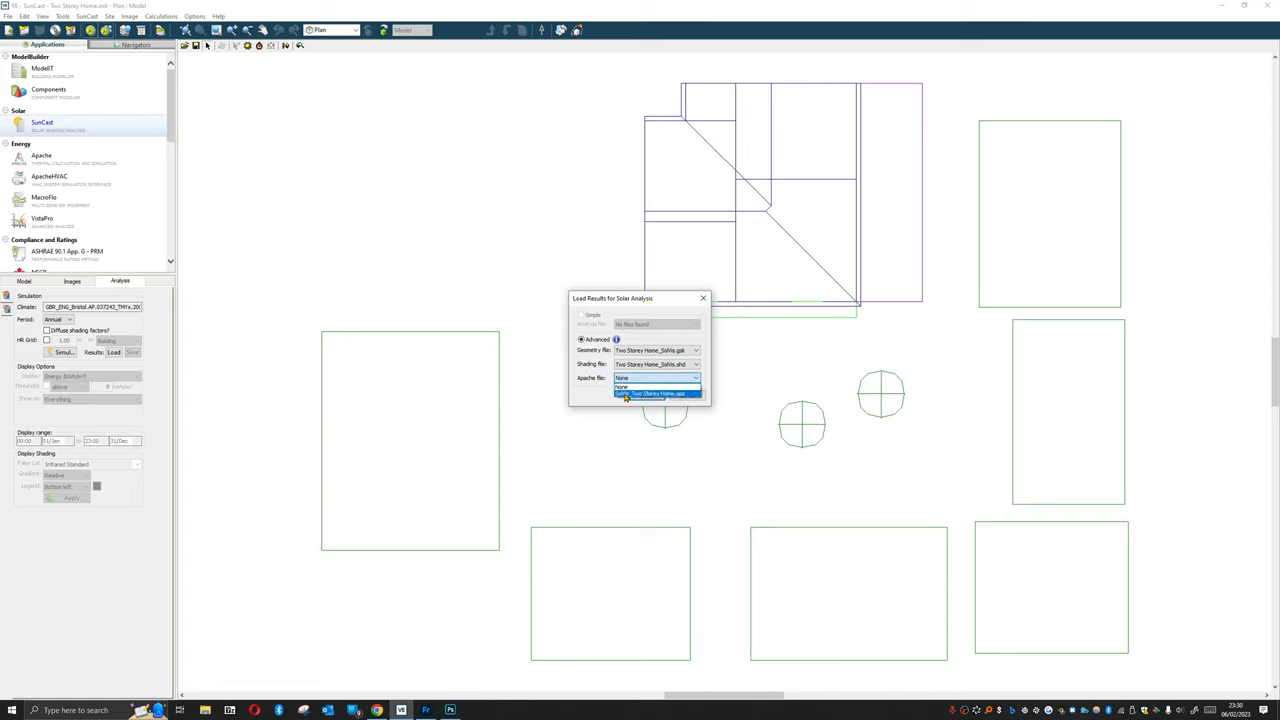
left_click(655, 392)
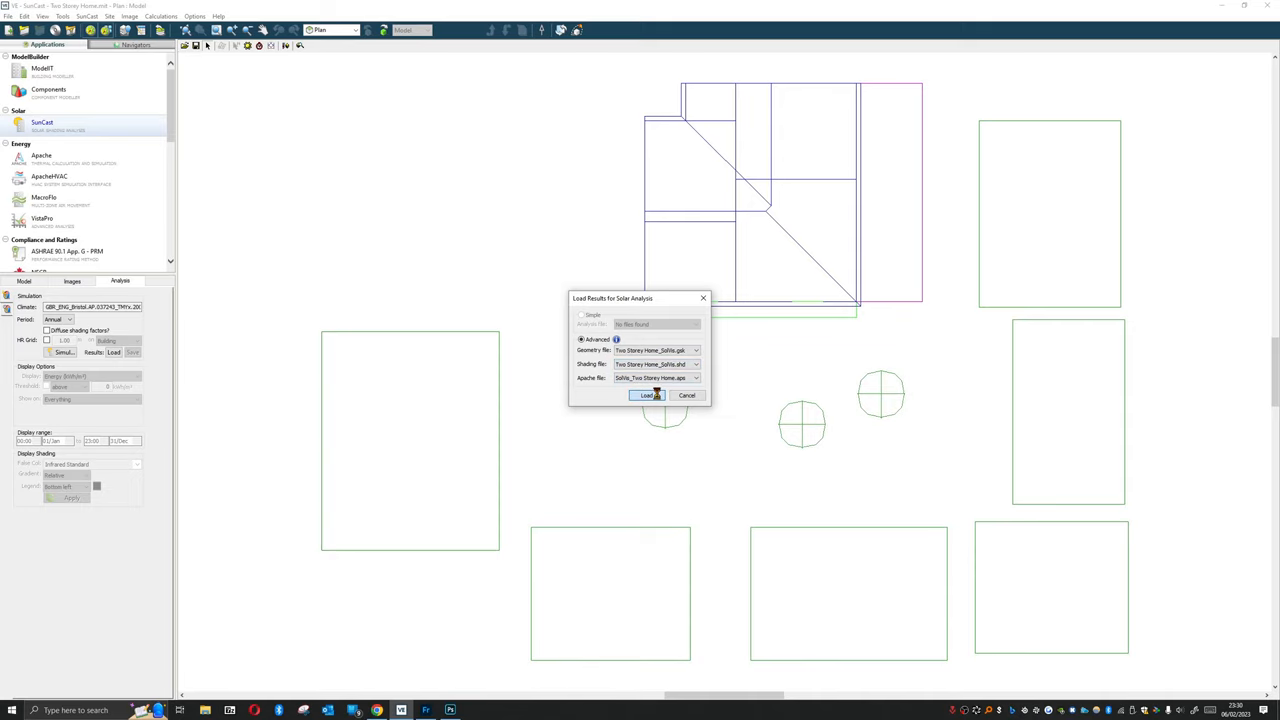
left_click(647, 395)
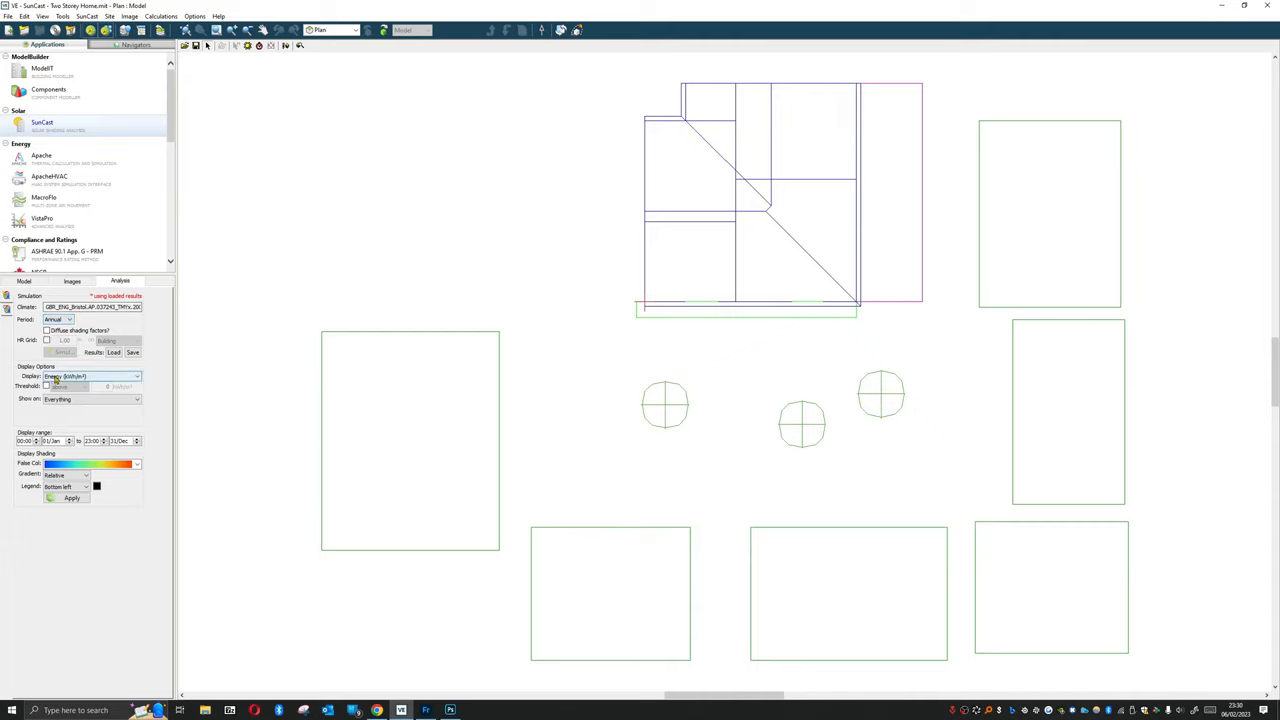
Keep the display as Energy (kWh/m²) with a Relative gradient and bottom-left legend.
left_click(136, 376)
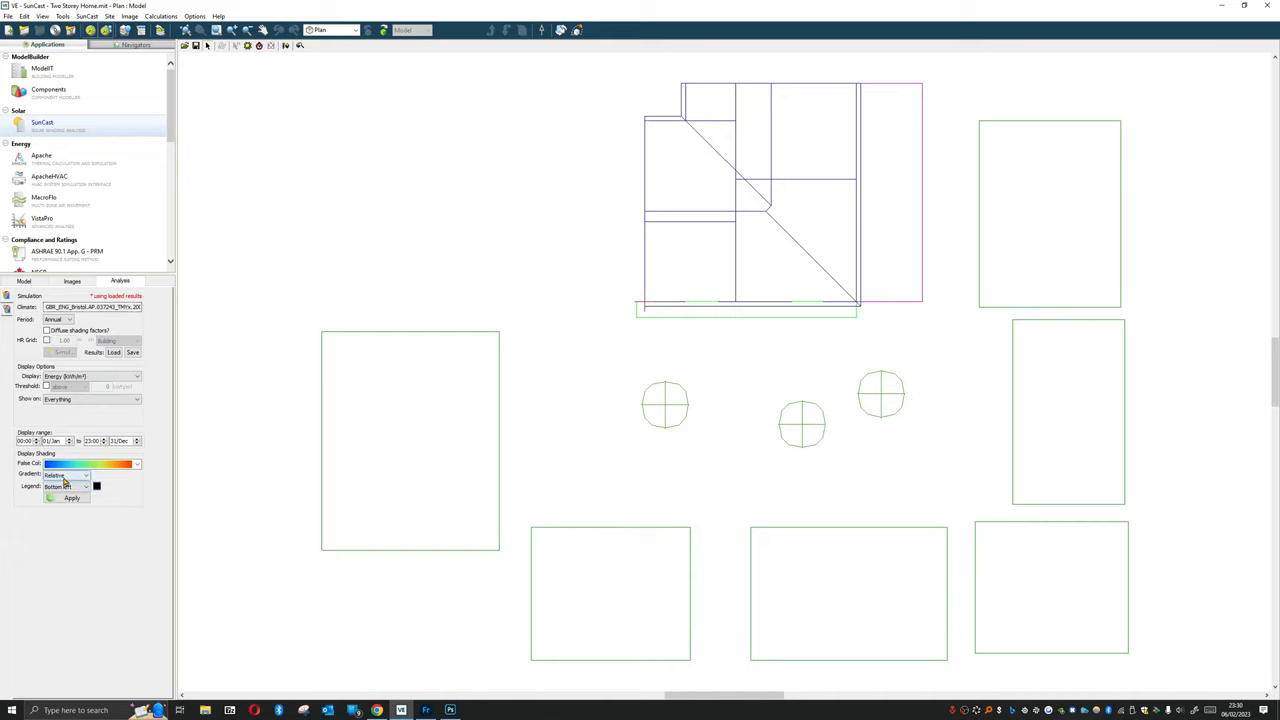
left_click(85, 486)
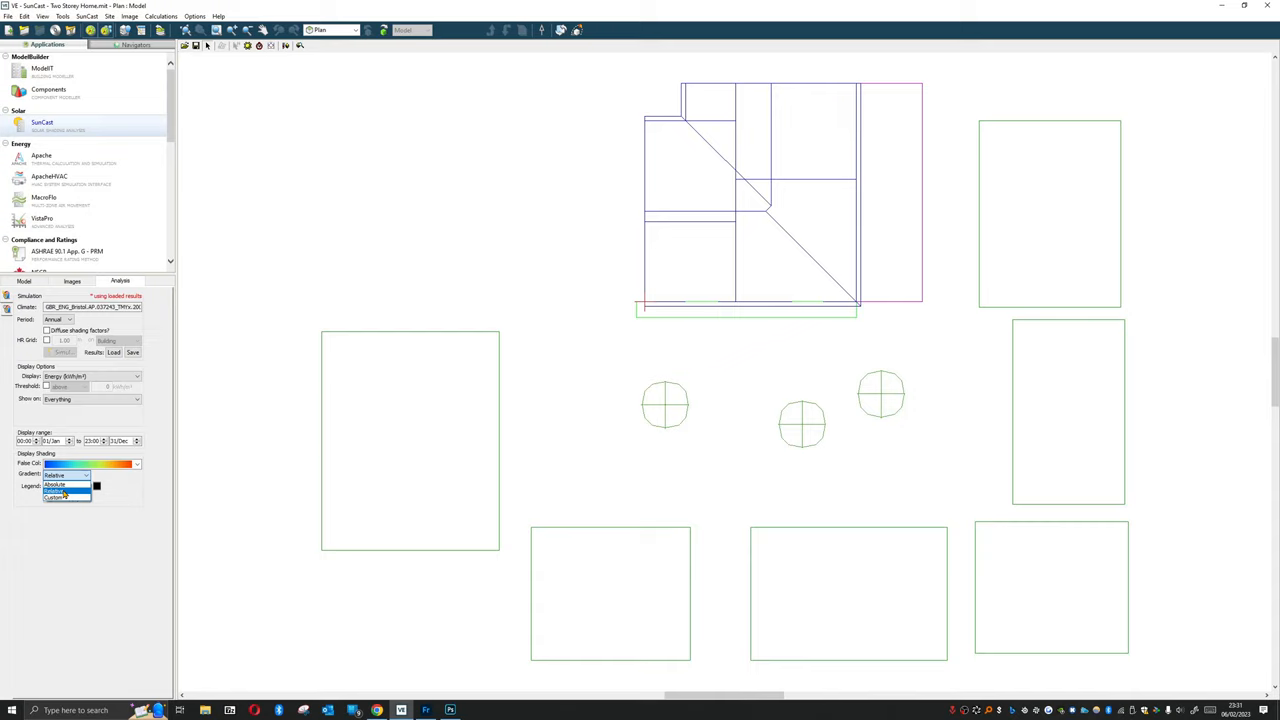
left_click(55, 474)
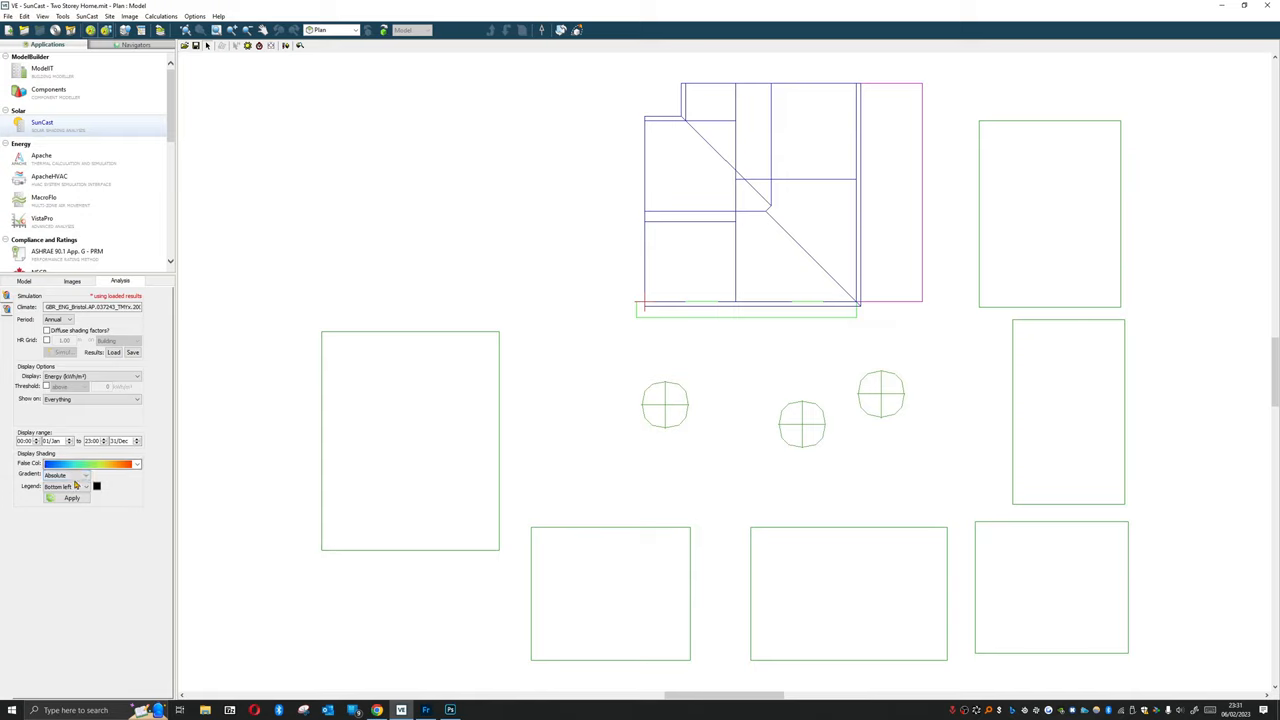
left_click(65, 474)
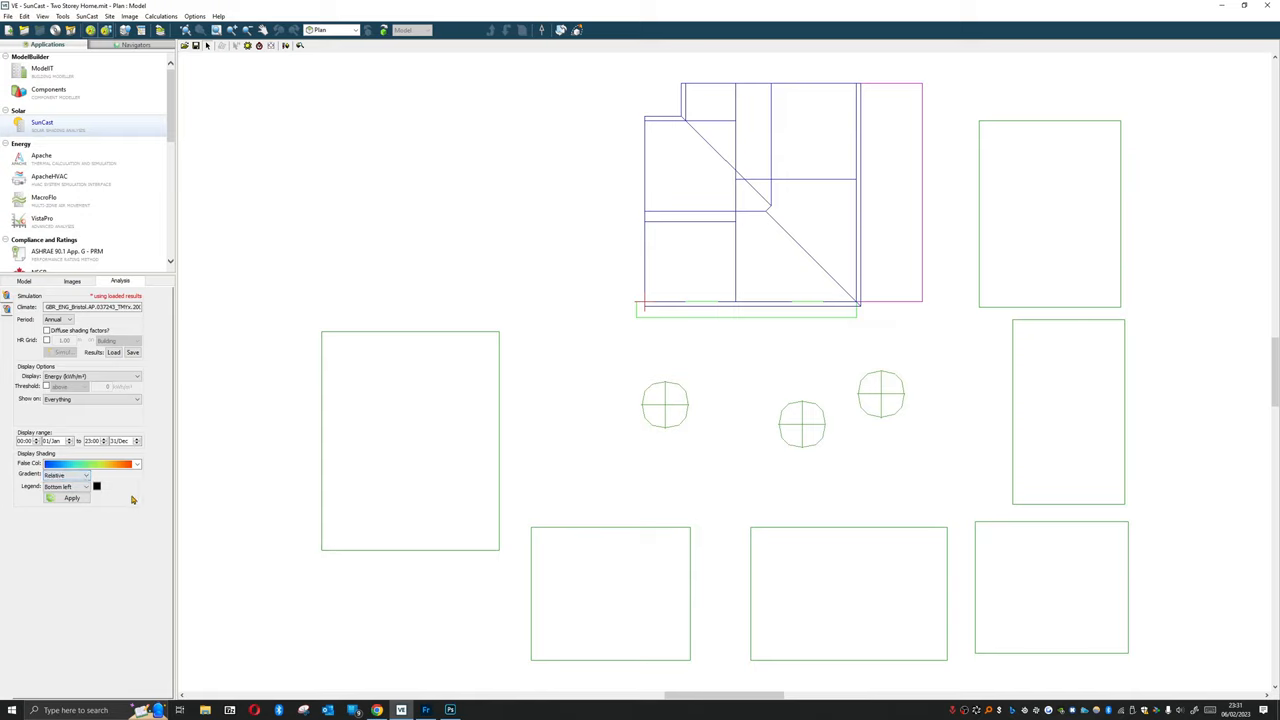
left_click(71, 498)
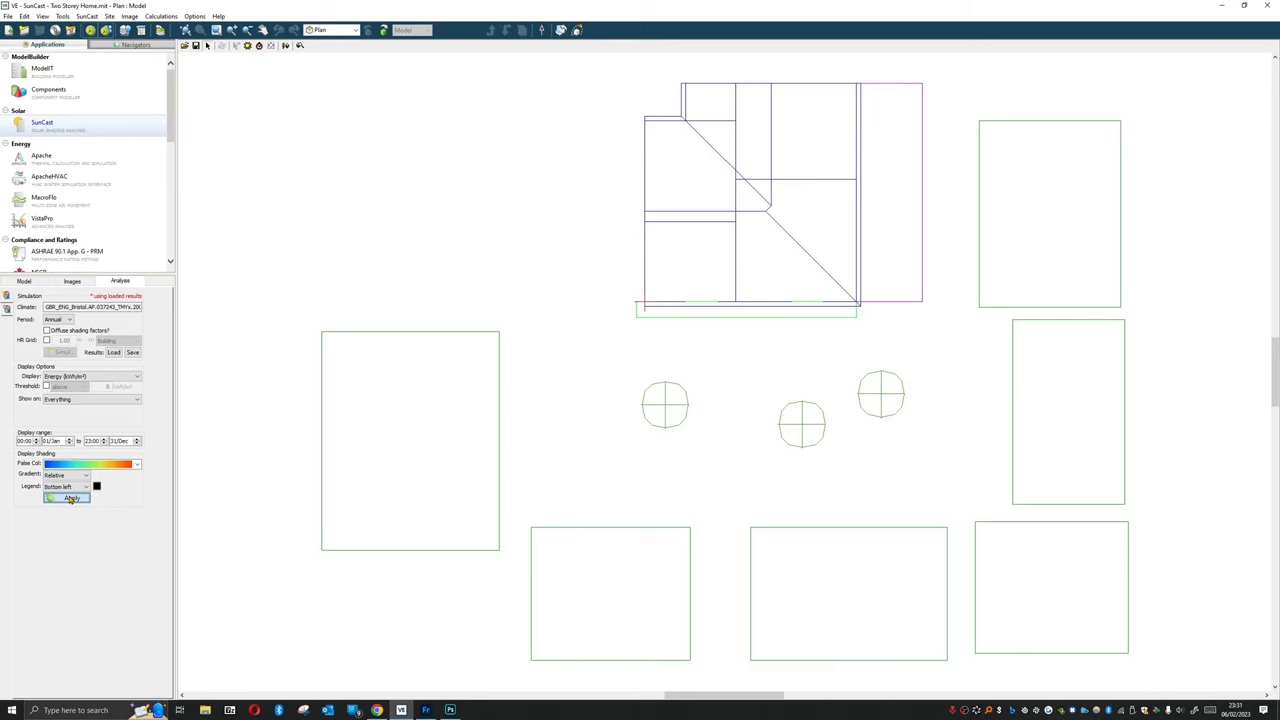
Apply the display to show the annual energy heat map, about 397–1391 kWh/m².
left_click(70, 498)
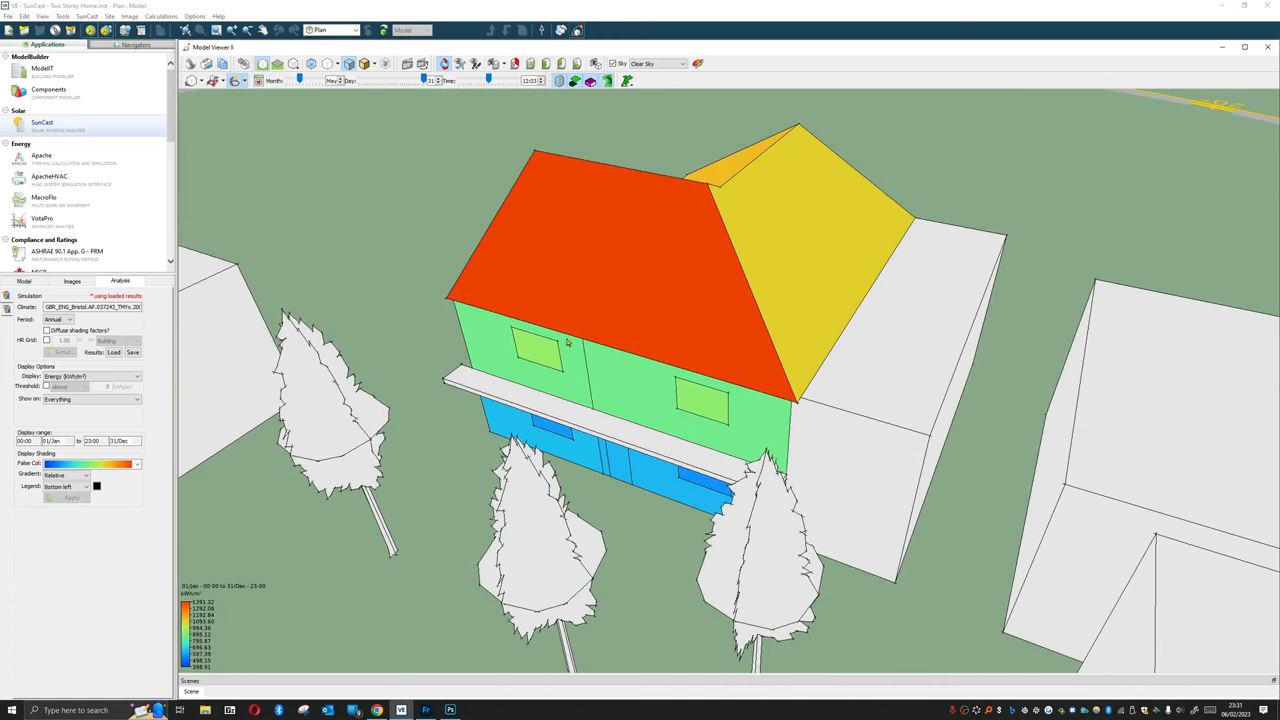
mouse_move(232, 643)
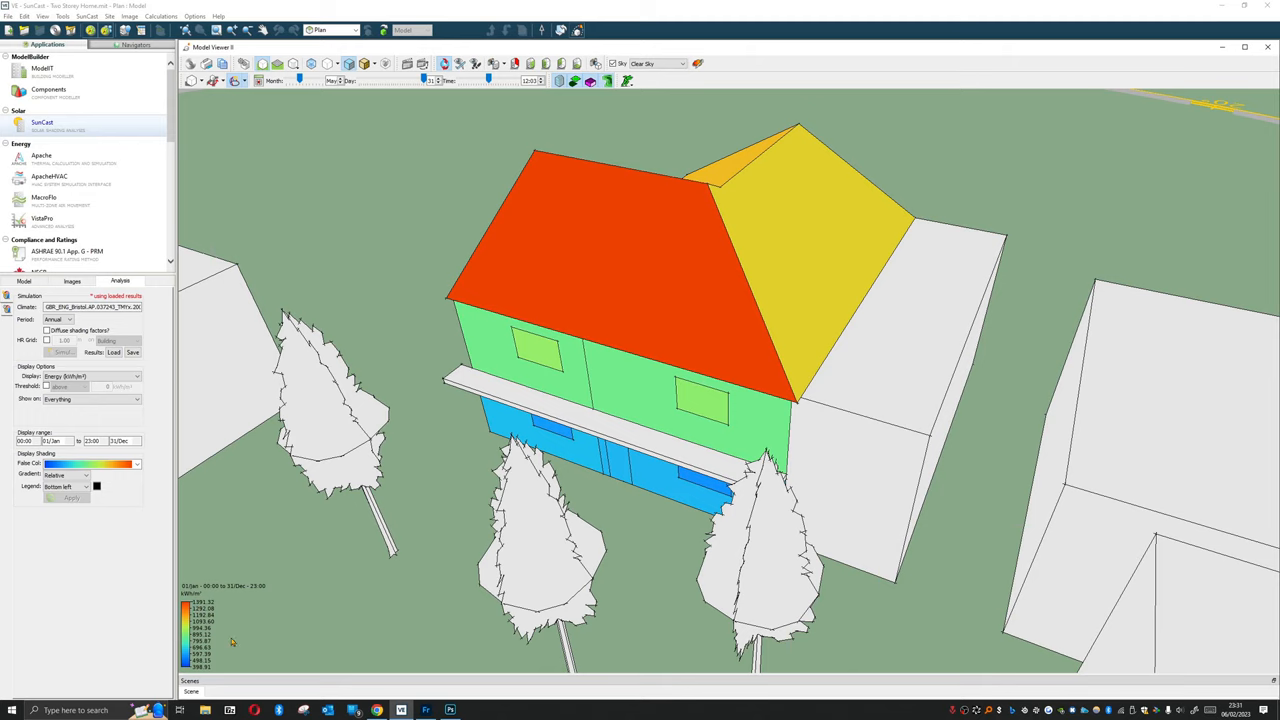
mouse_move(303, 569)
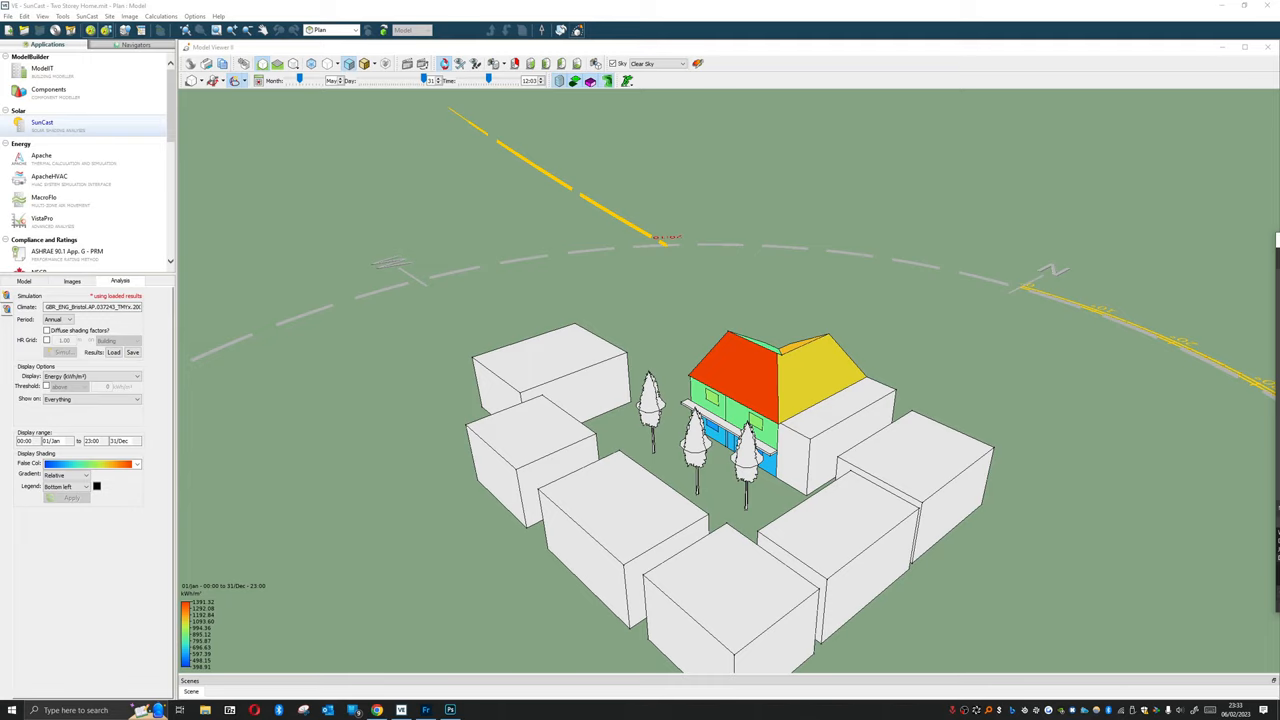
mouse_move(1111, 83)
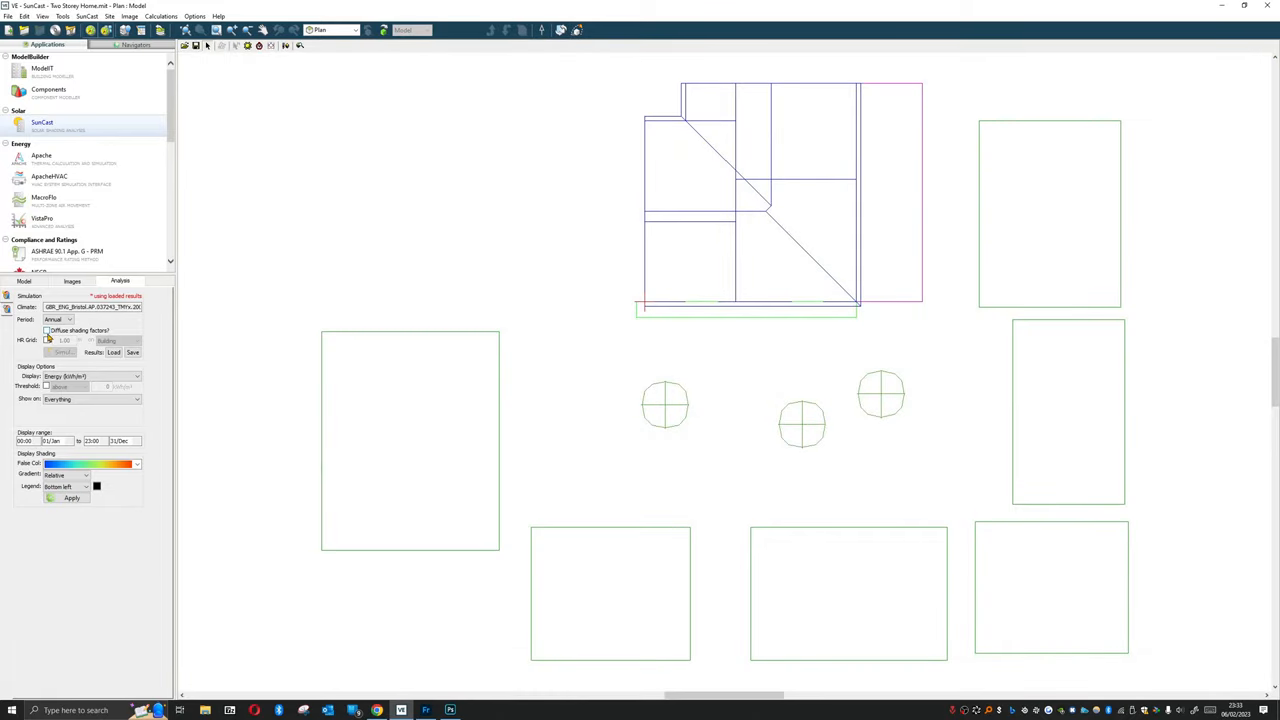
Enable the 1.00 m HR grid, set the period to Month > July, and simulate.
left_click(46, 330)
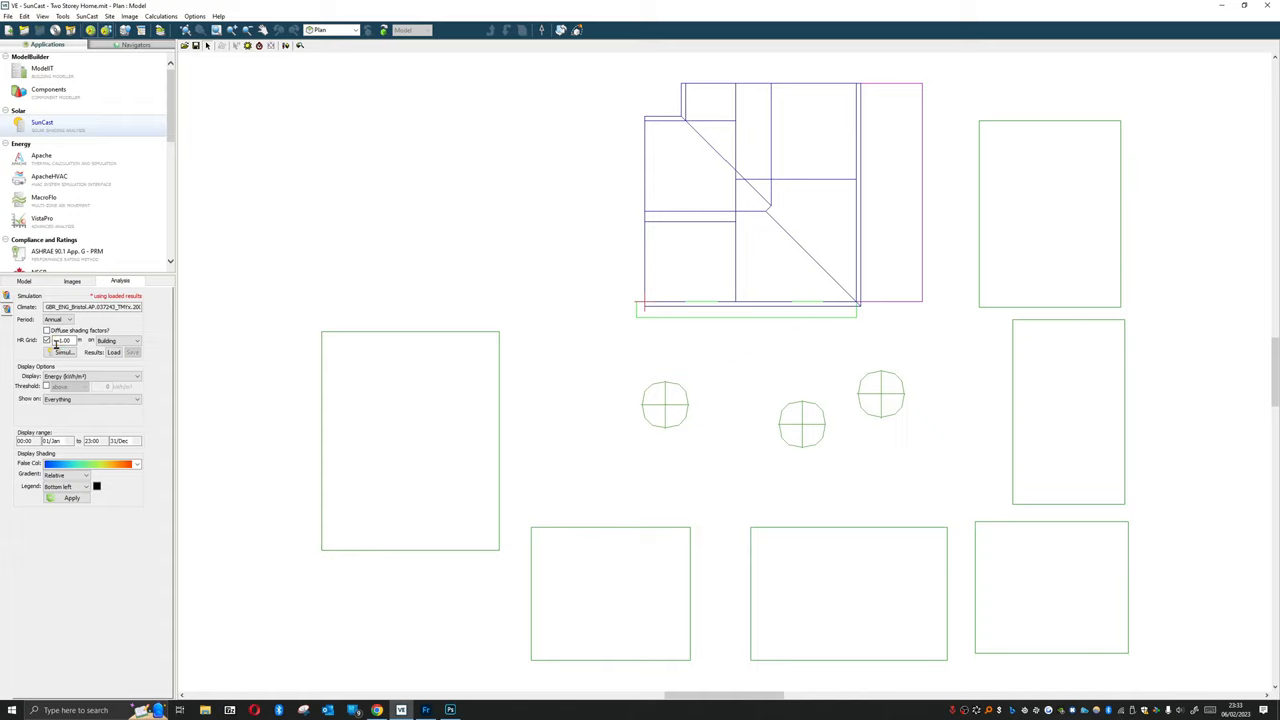
left_click(68, 319)
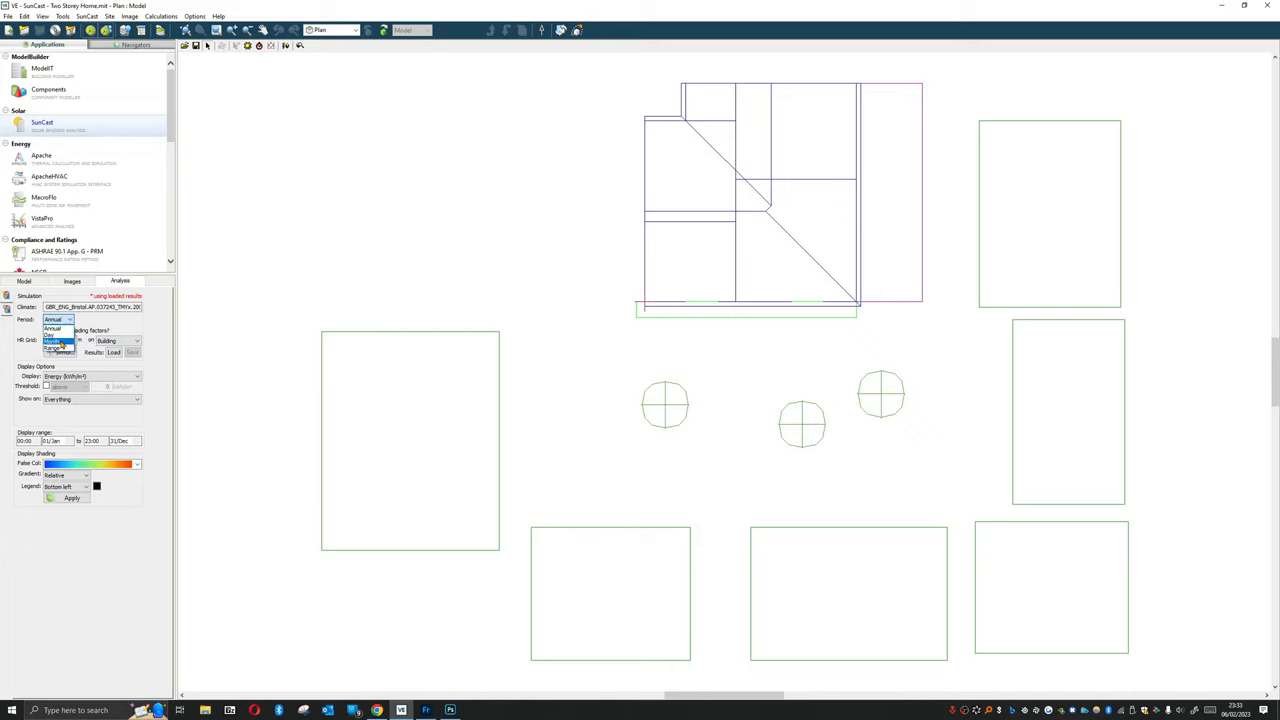
left_click(69, 319)
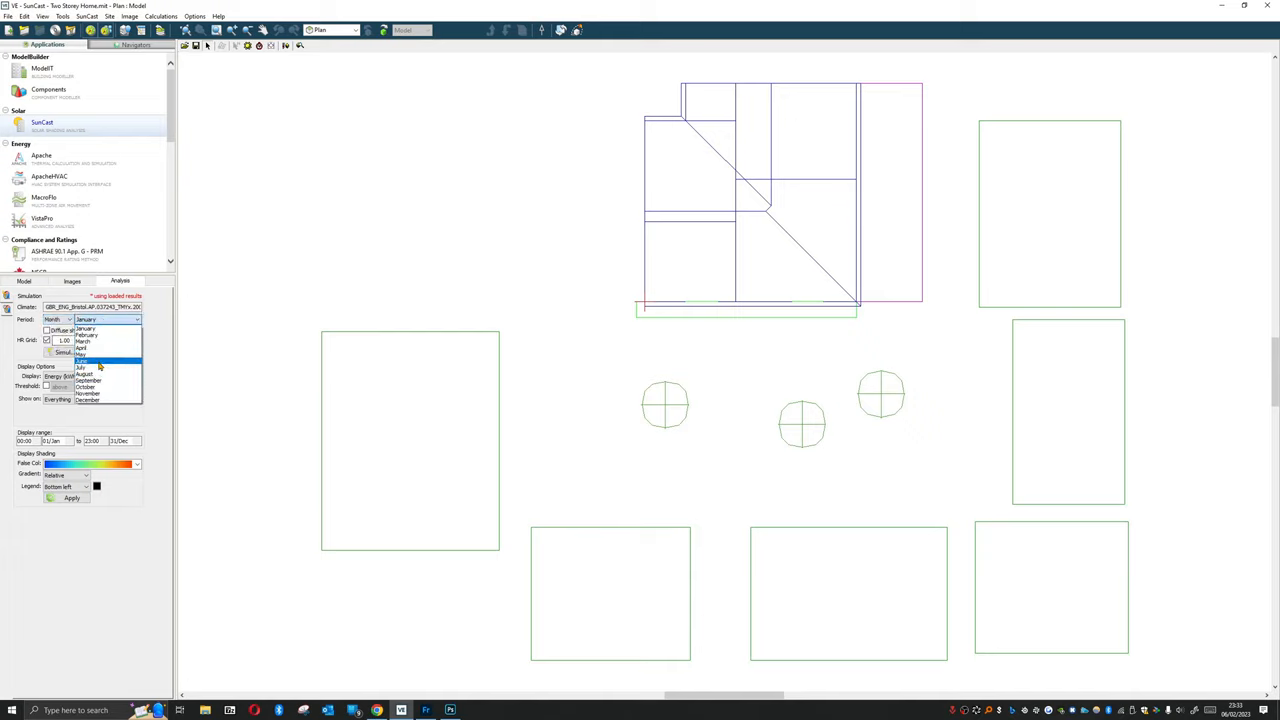
left_click(82, 367)
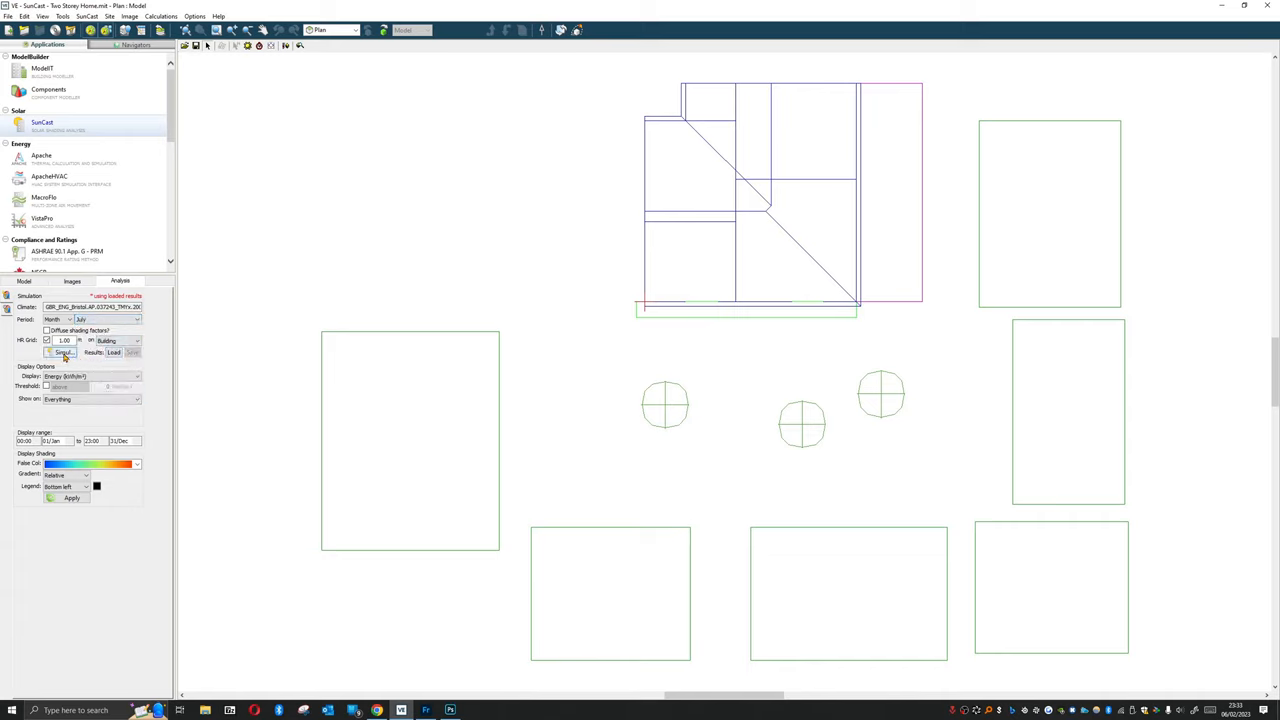
left_click(62, 352)
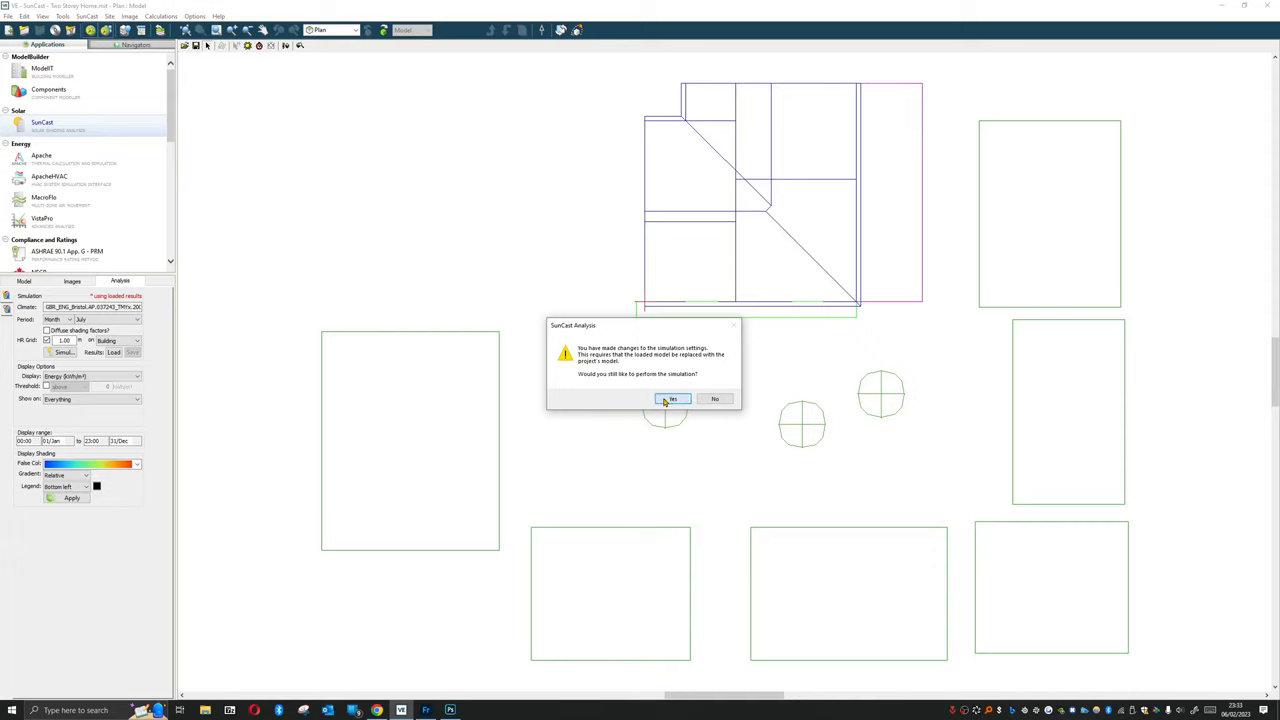
Confirm rerunning the simulation and let the July high-resolution analysis finish.
left_click(671, 399)
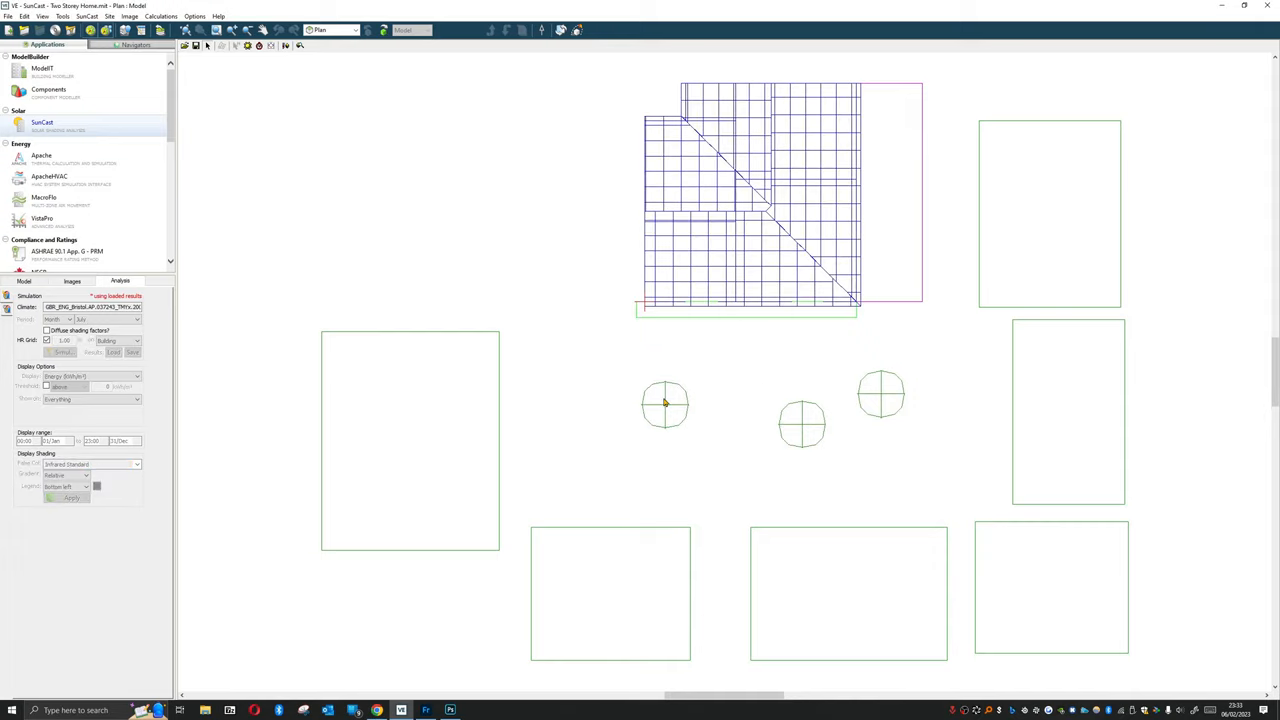
left_click(62, 352)
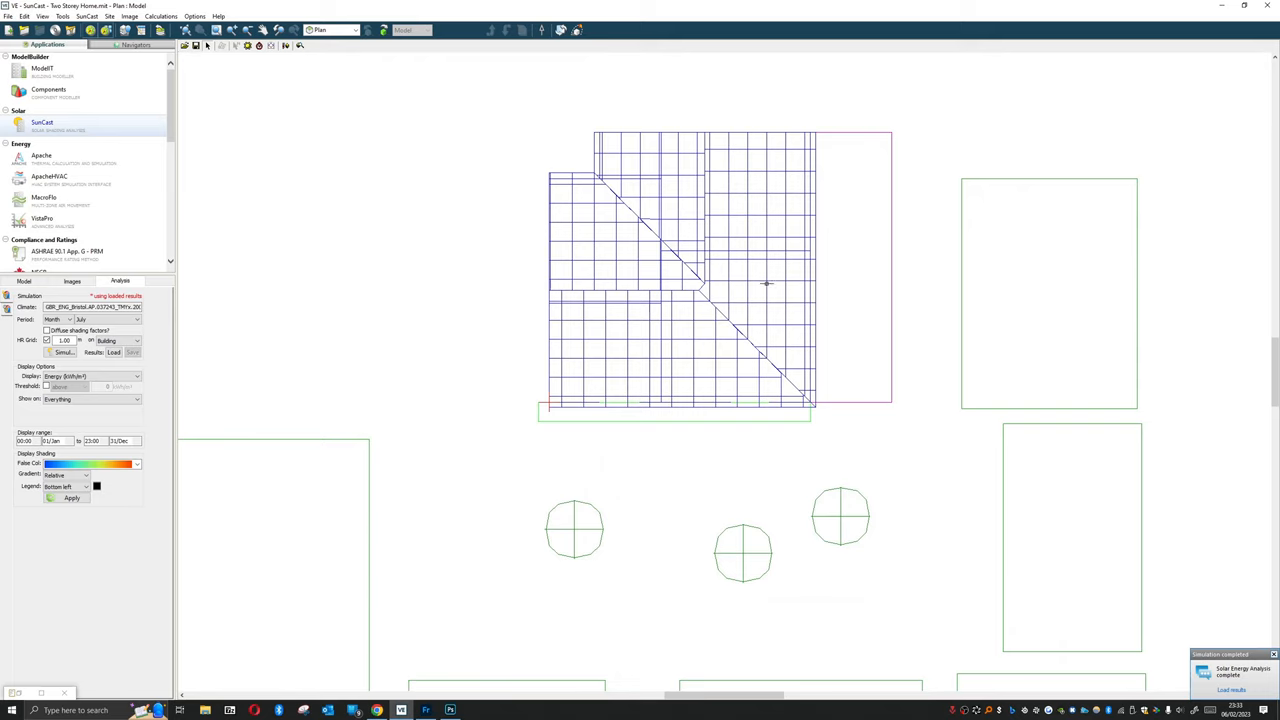
mouse_move(626, 245)
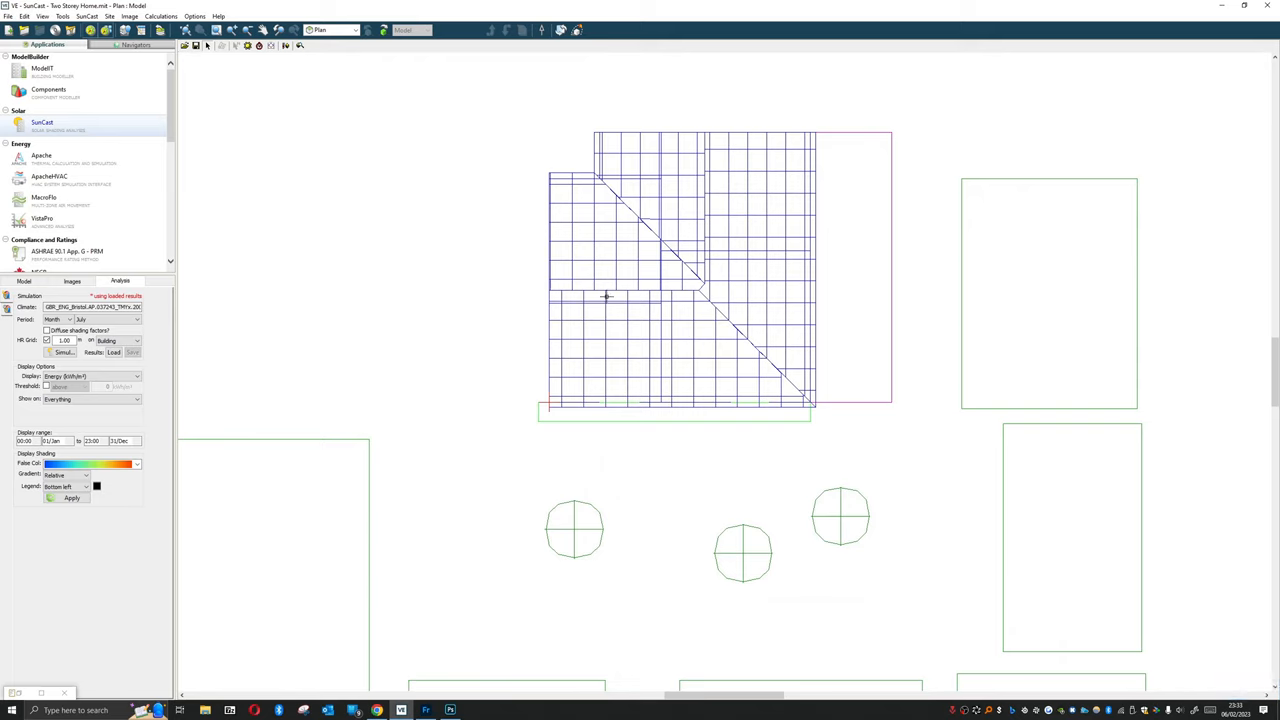
mouse_move(593, 349)
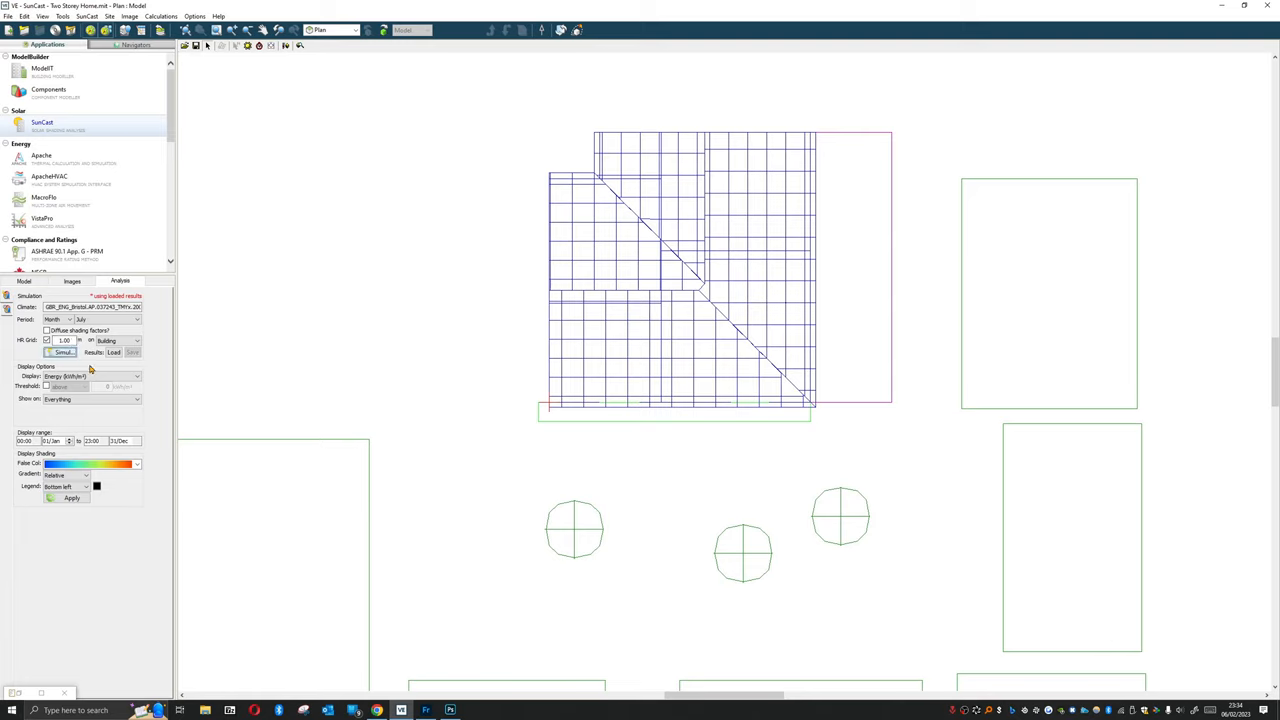
Load the July geometry, shading and Apache results and apply the 01/Jul–31/Jul range.
left_click(113, 352)
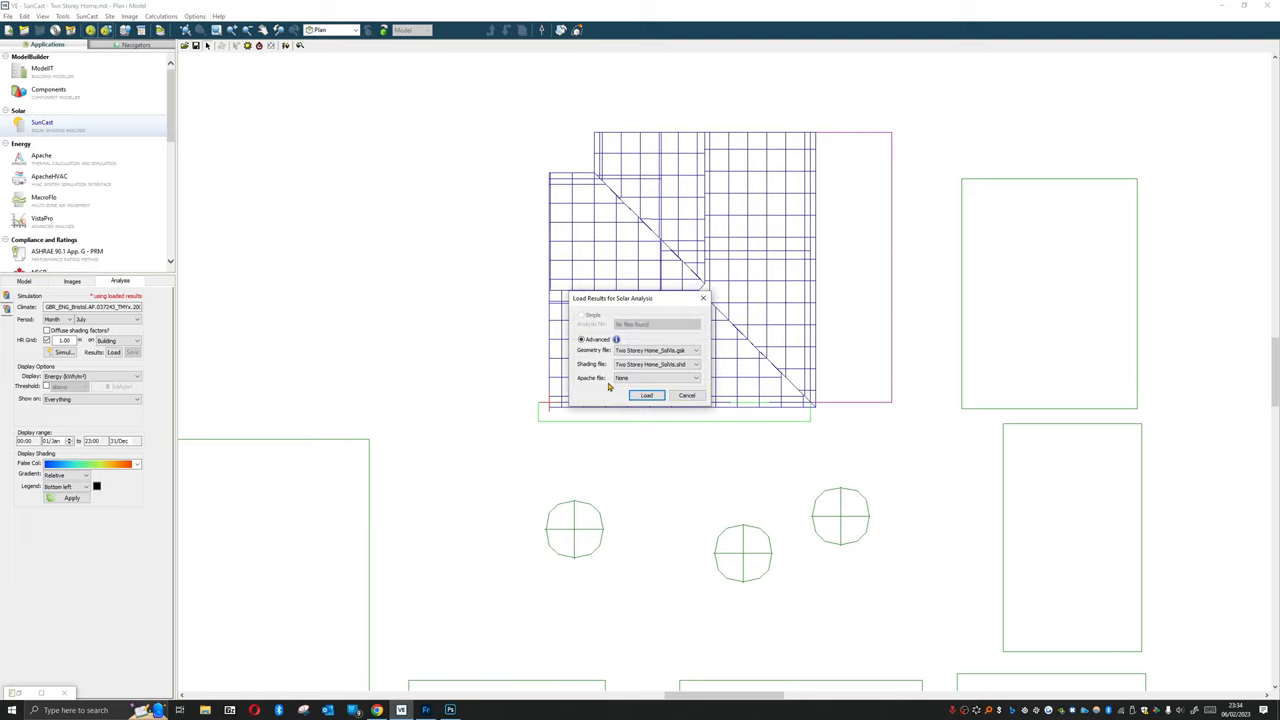
left_click(695, 364)
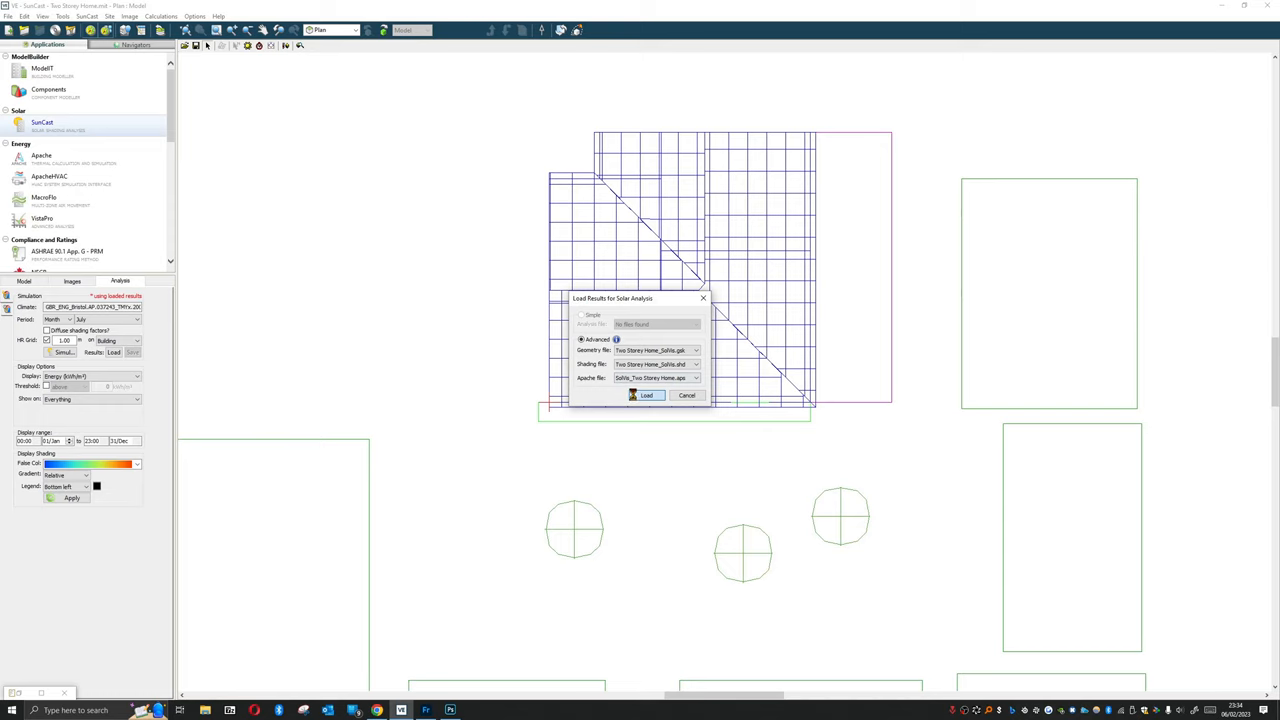
left_click(646, 395)
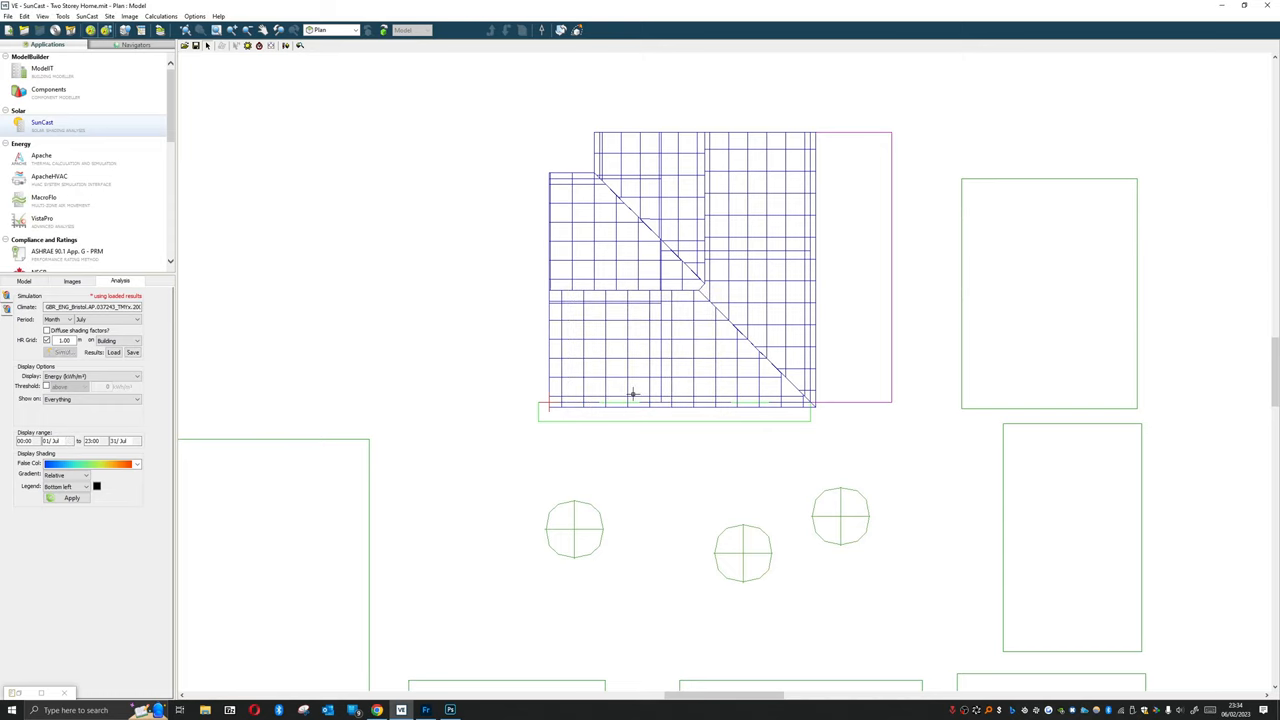
left_click(71, 498)
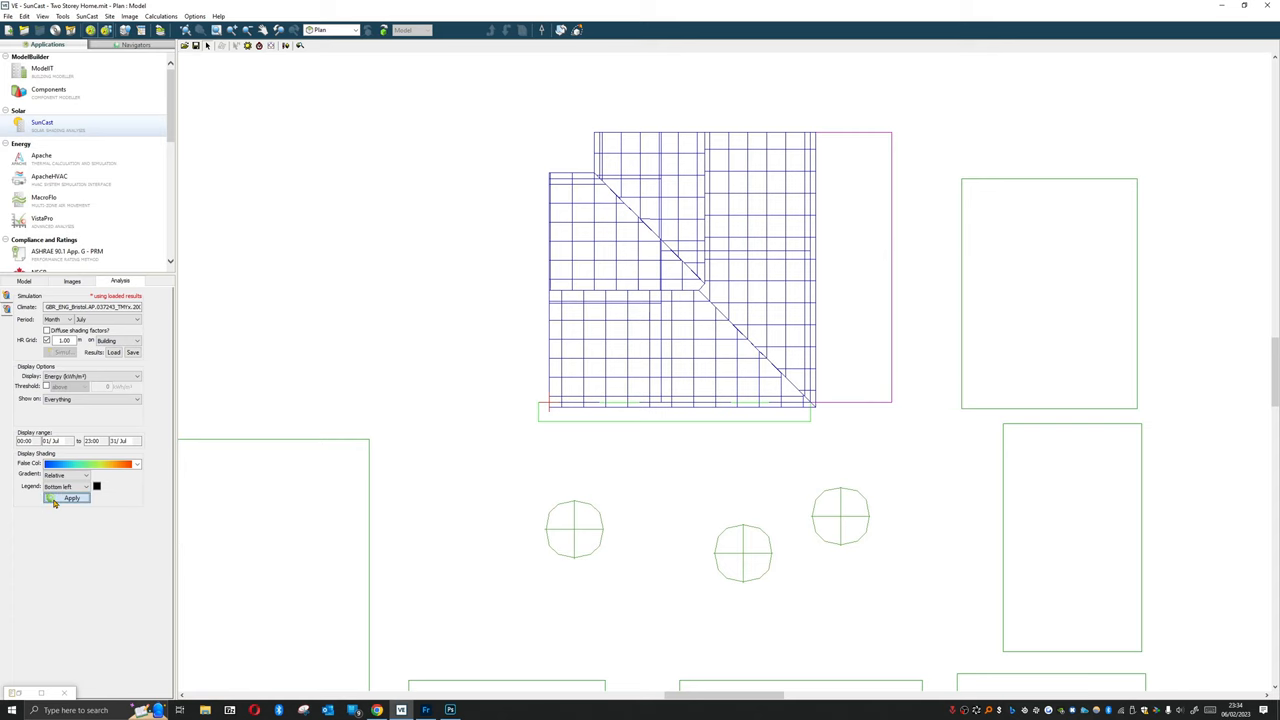
Apply the display to show the July heat map, legend about 54–197 kWh/m².
left_click(71, 498)
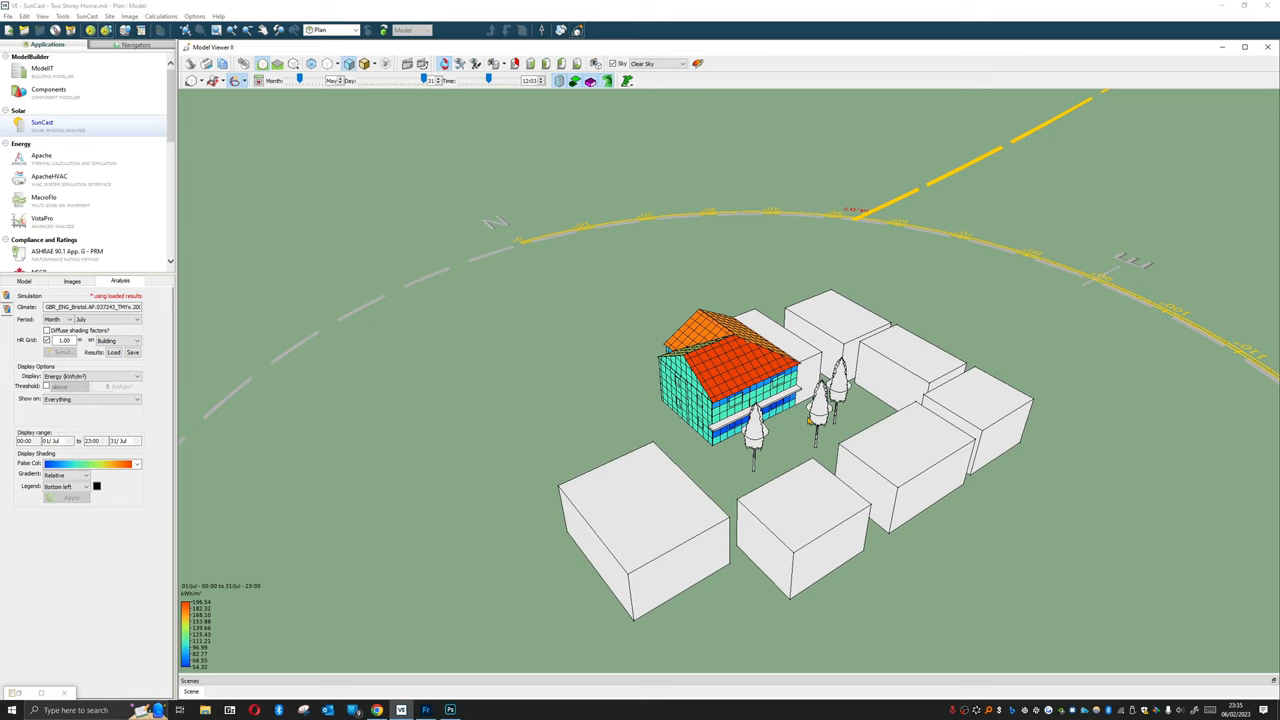
mouse_move(840, 352)
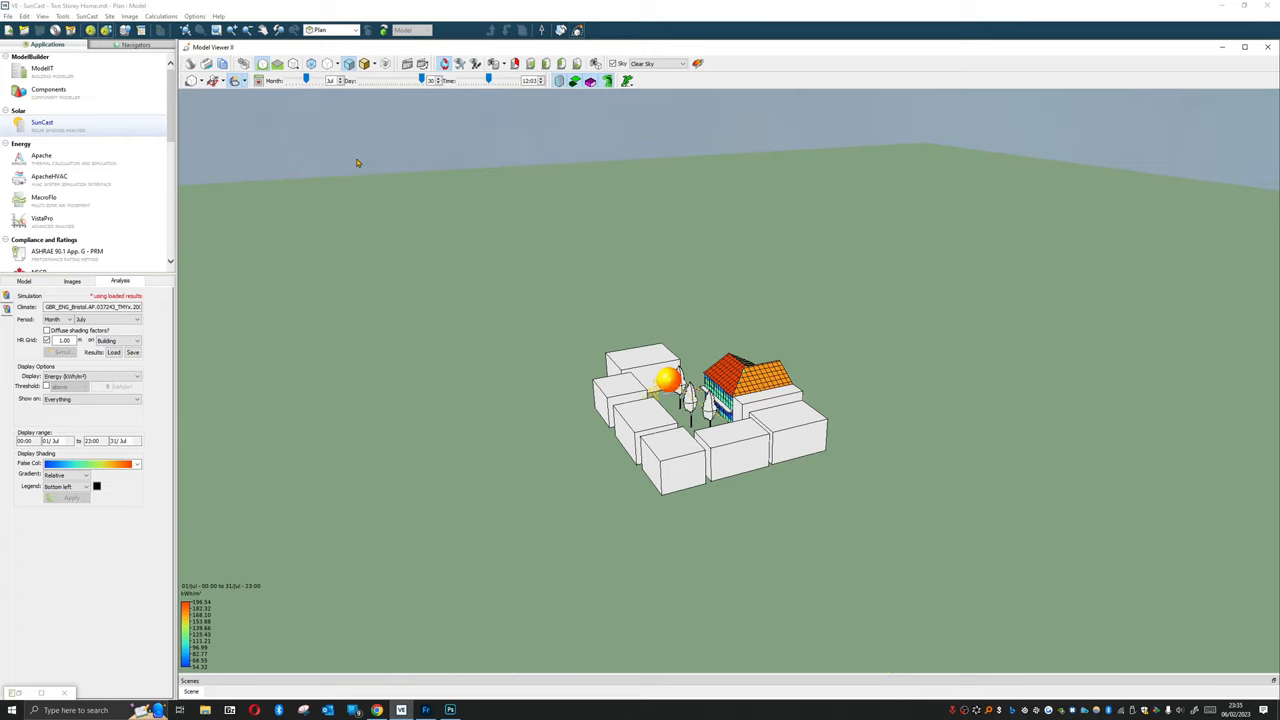
Set the viewer's sun date to 30 July and zoom out to see the sun above the house.
left_click(236, 81)
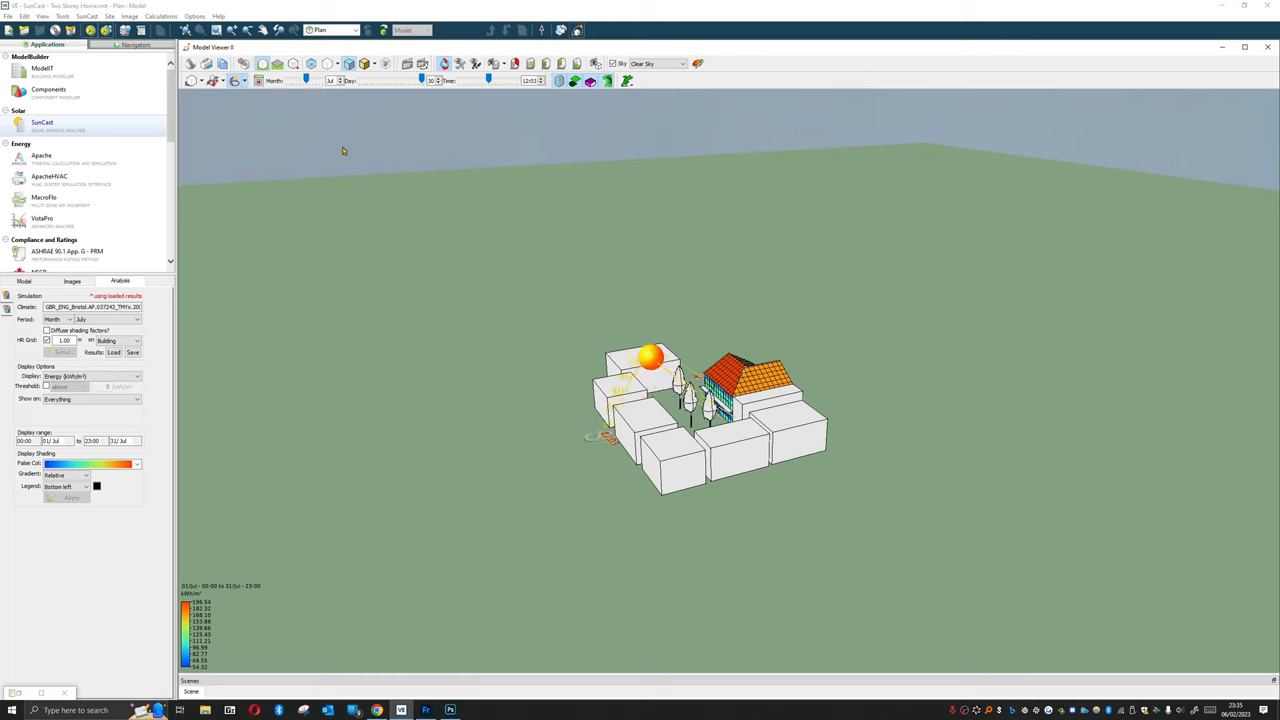
left_click(234, 80)
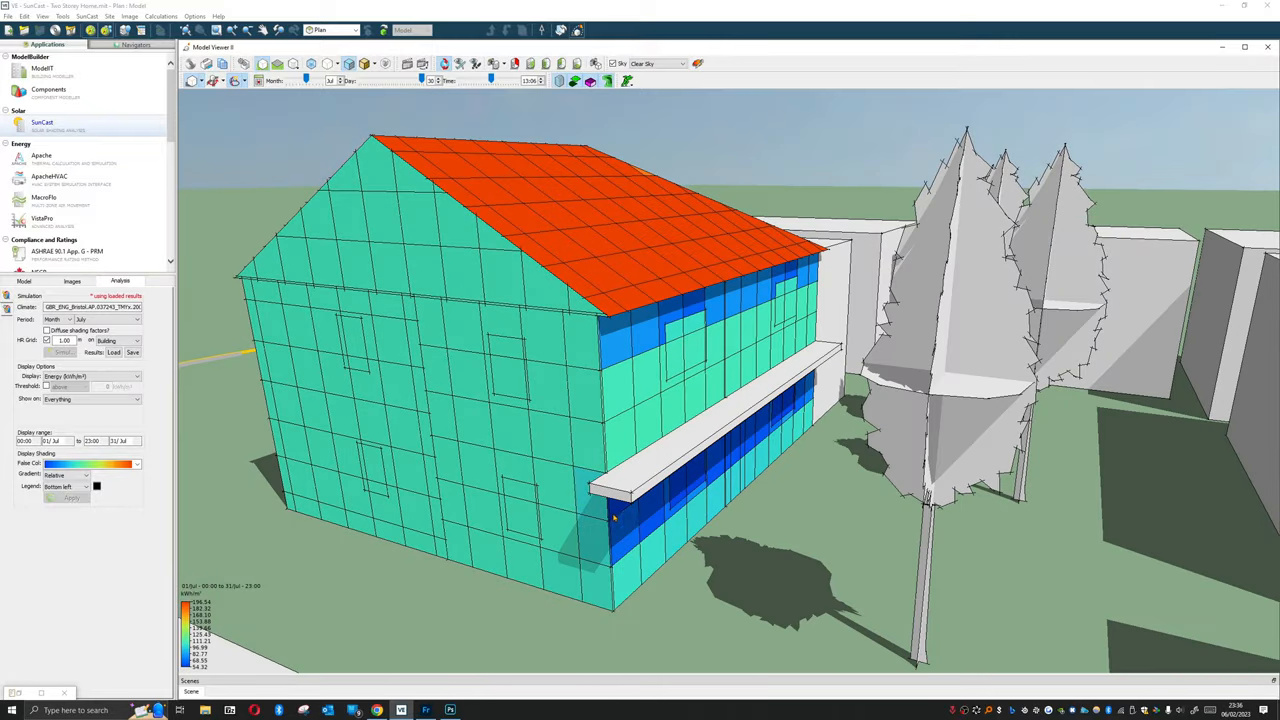
mouse_move(580, 533)
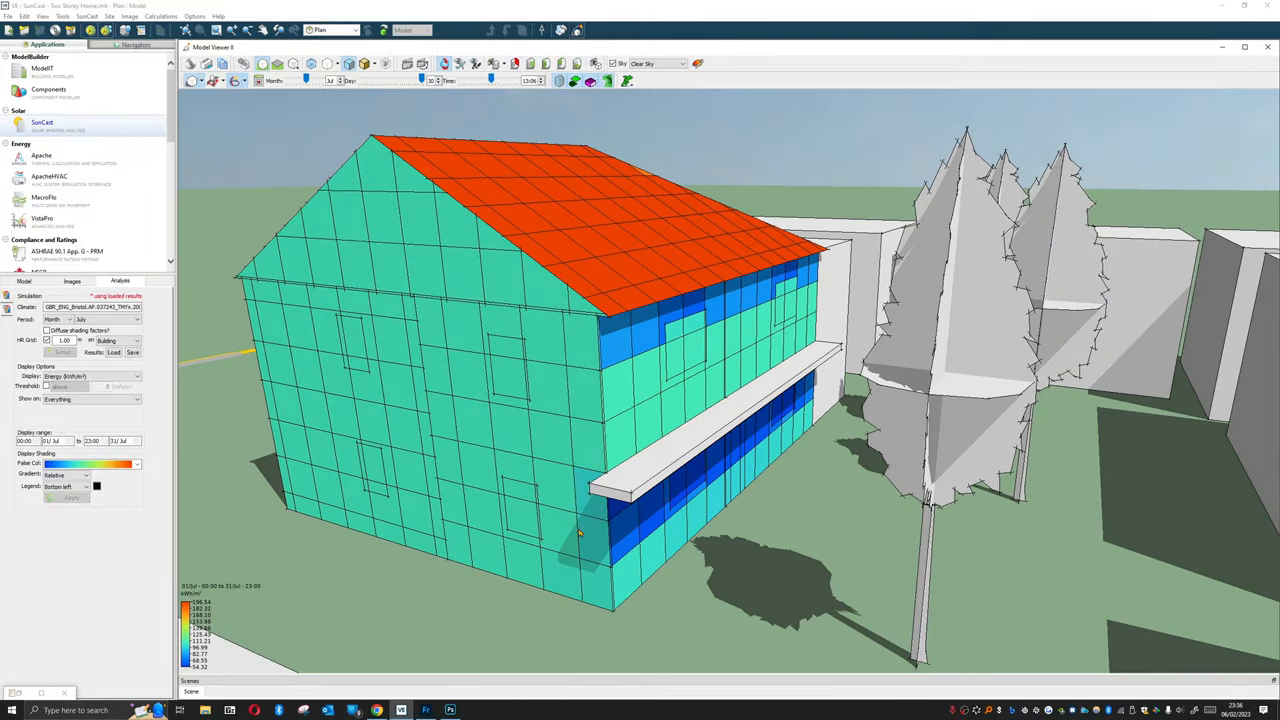
mouse_move(787, 300)
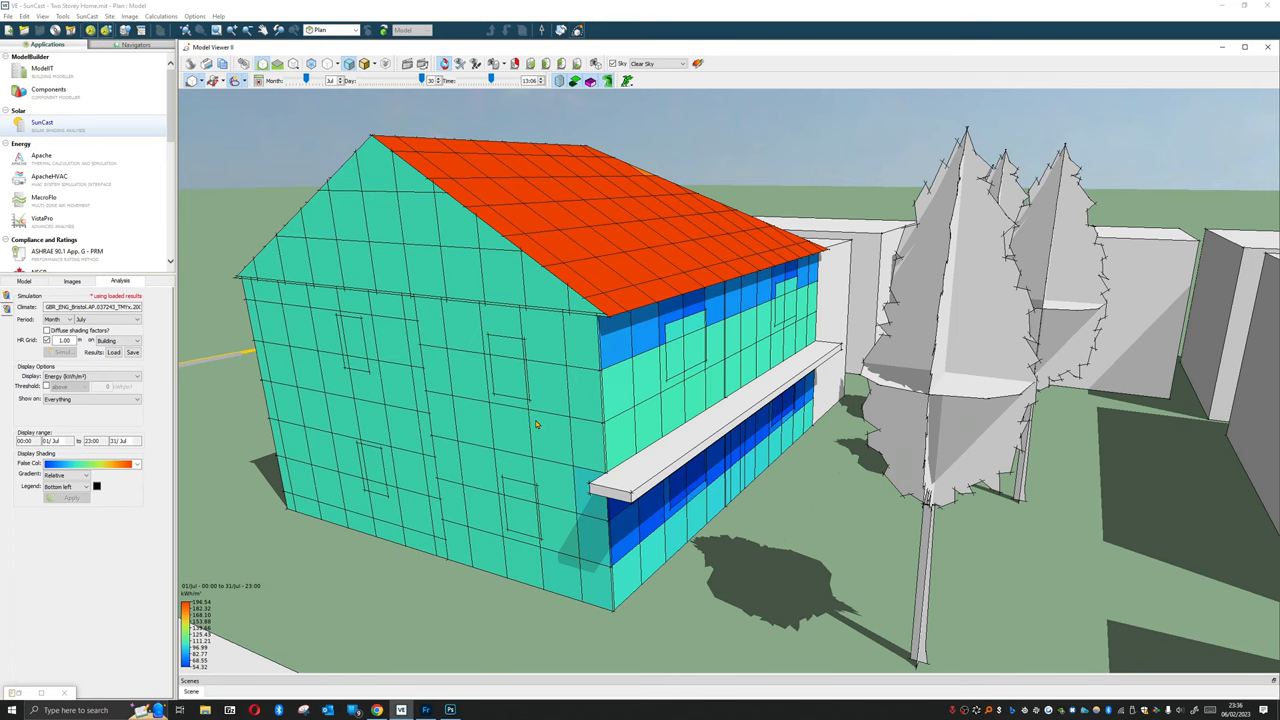
mouse_move(218, 605)
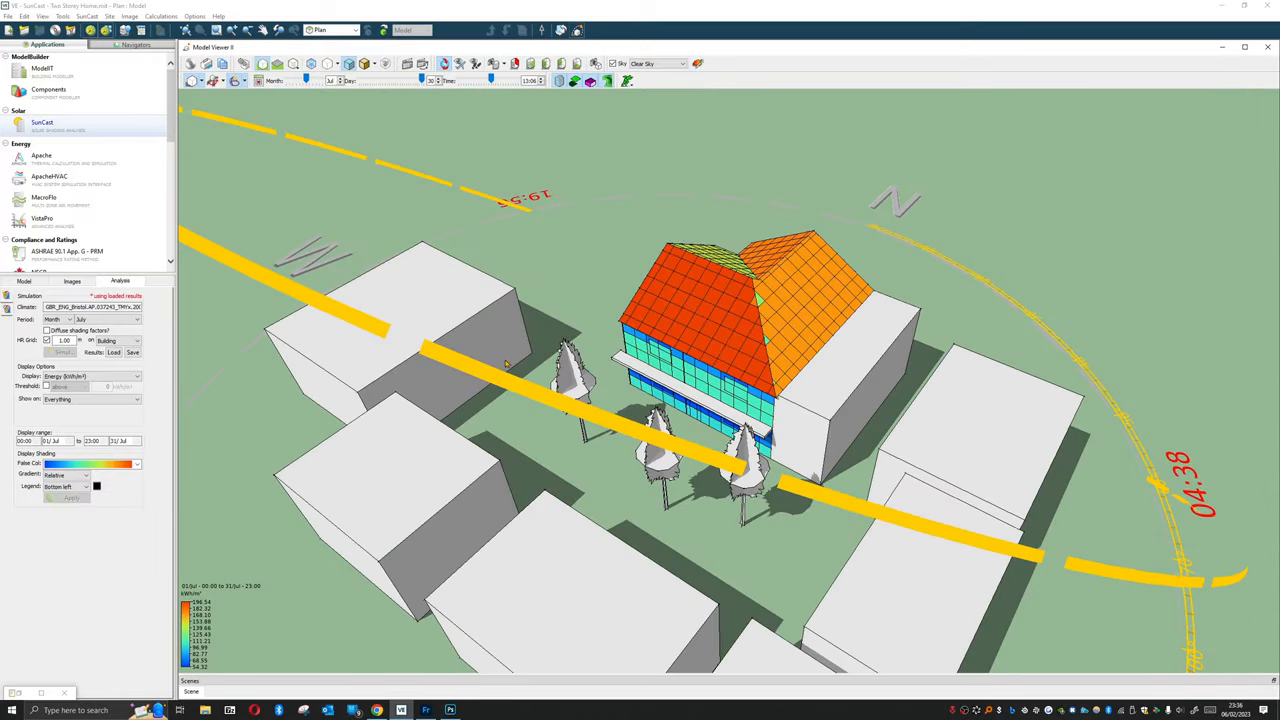
mouse_move(500, 329)
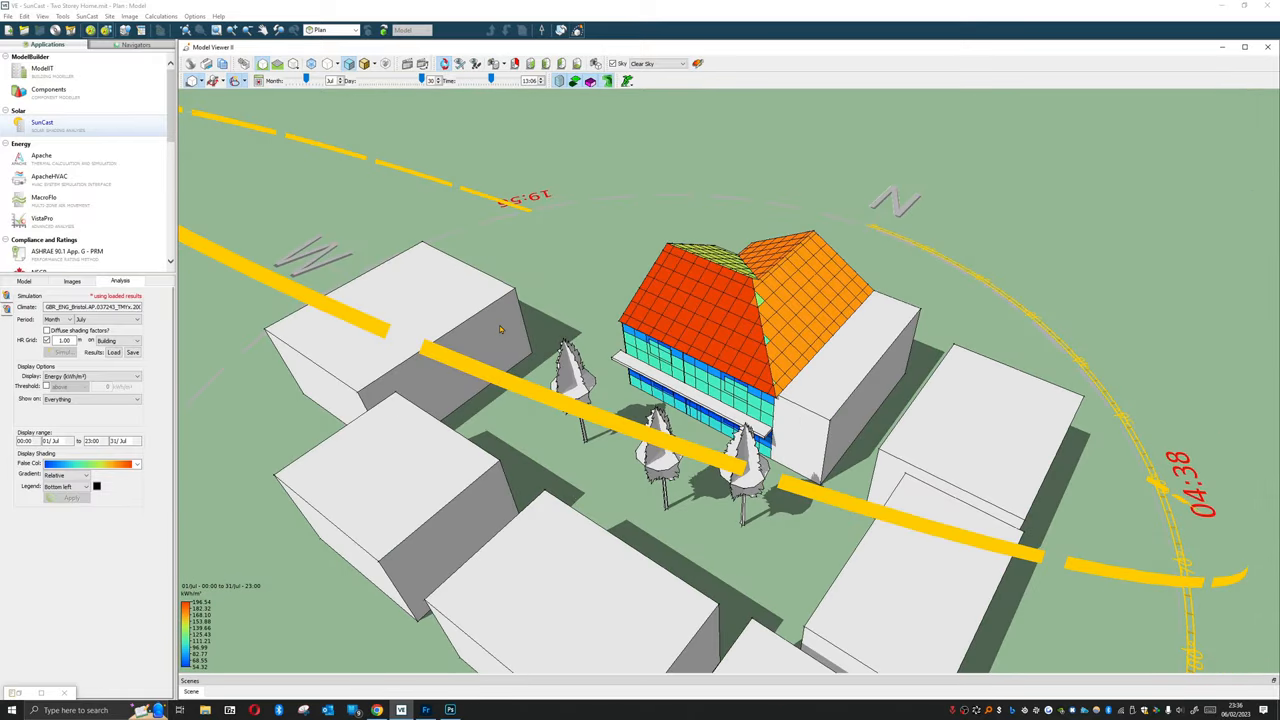
mouse_move(180, 350)
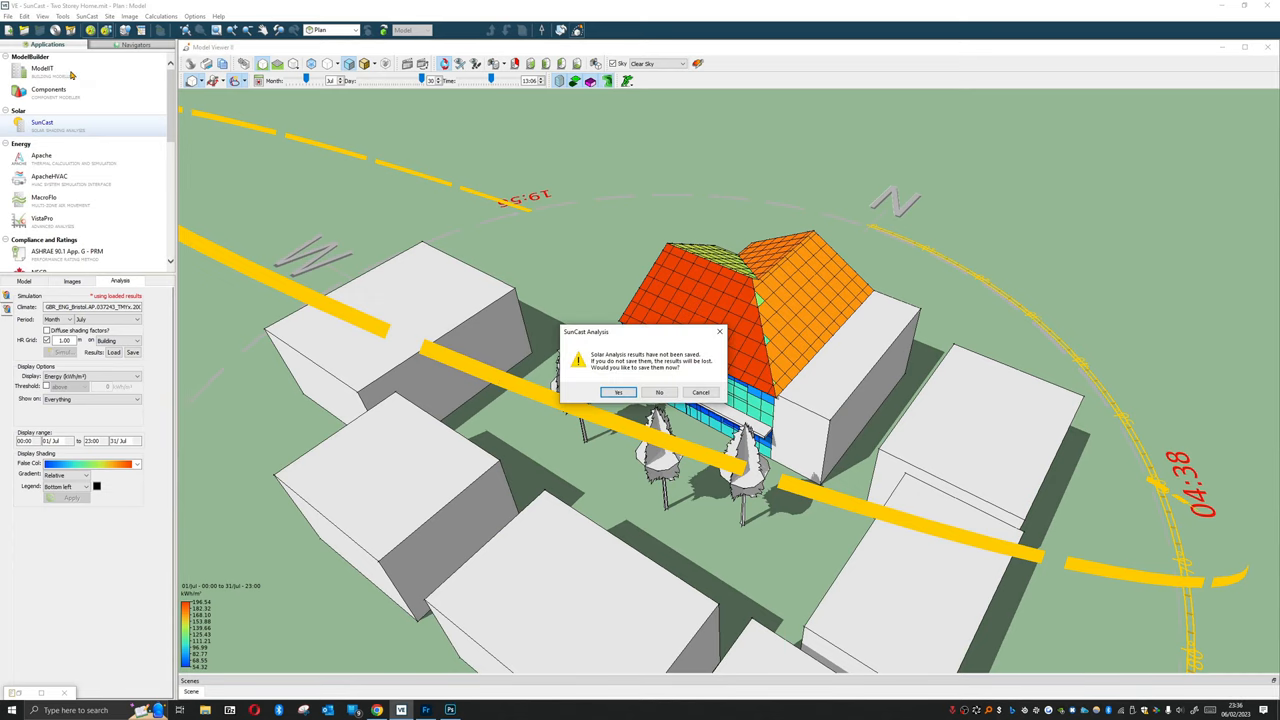
mouse_move(645, 380)
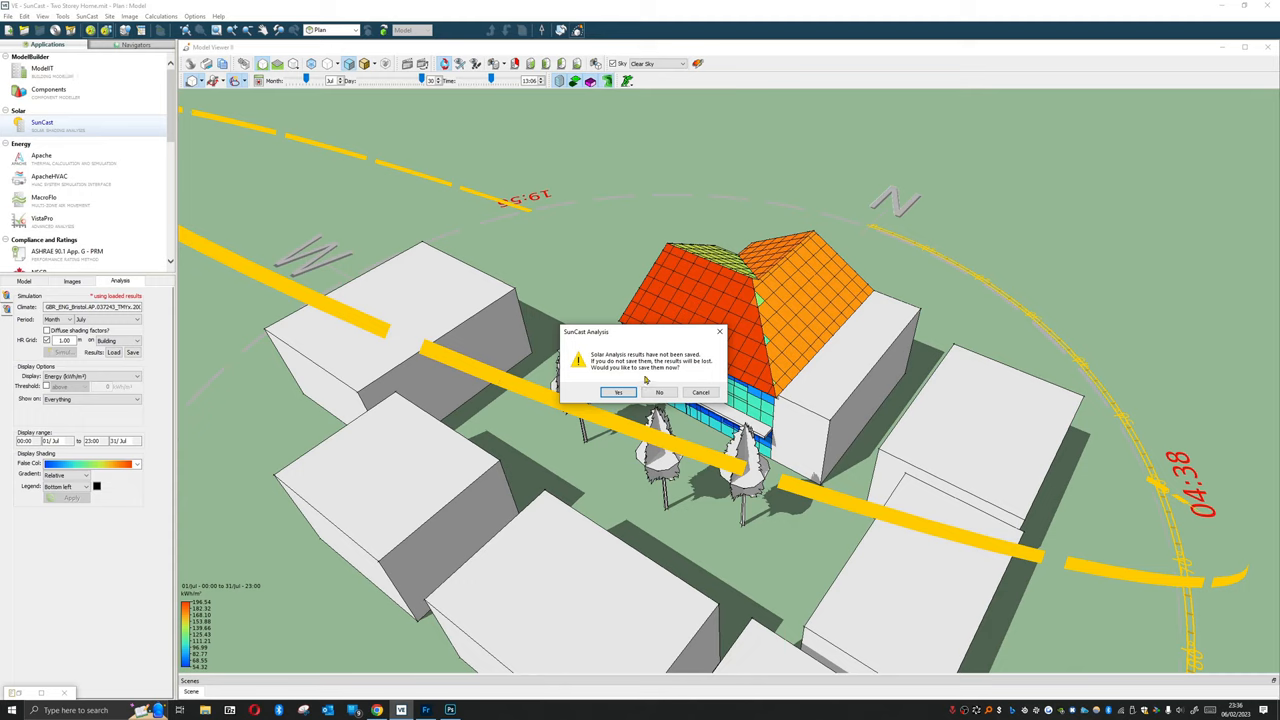